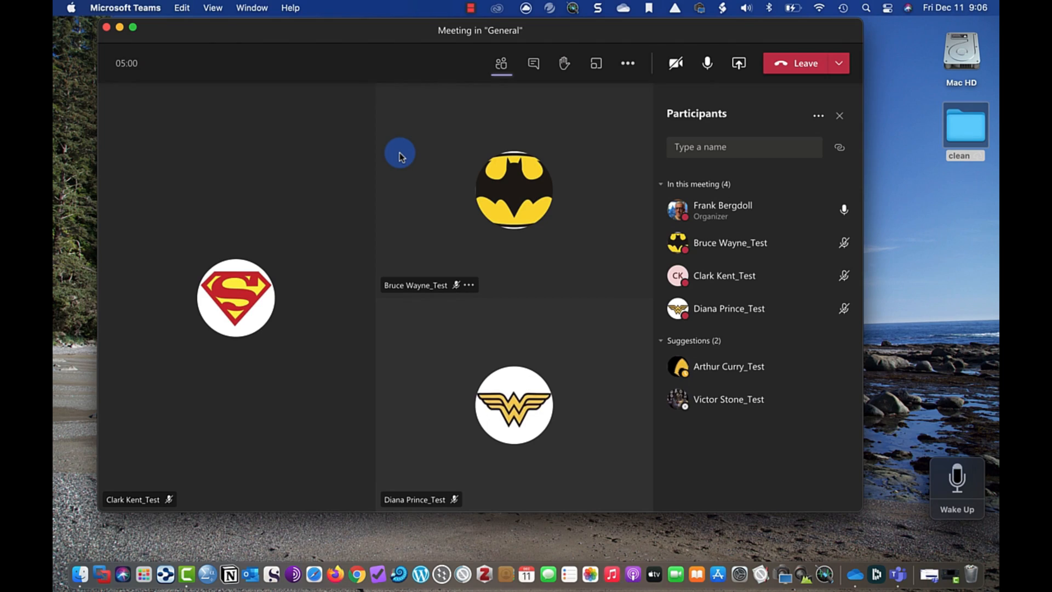
pyautogui.moveTo(329, 171)
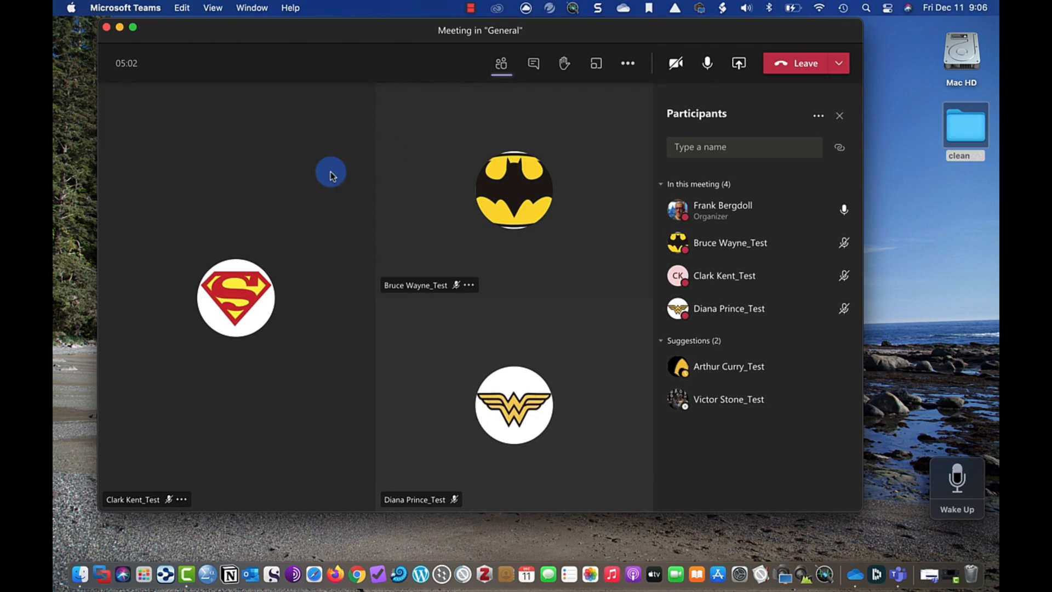
pyautogui.moveTo(618, 255)
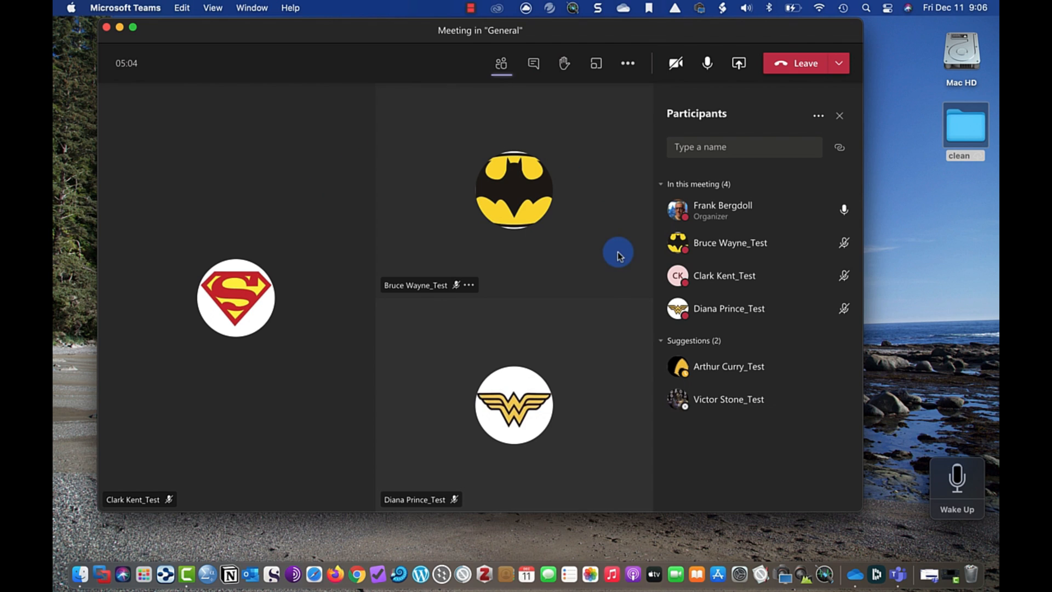
pyautogui.moveTo(731, 311)
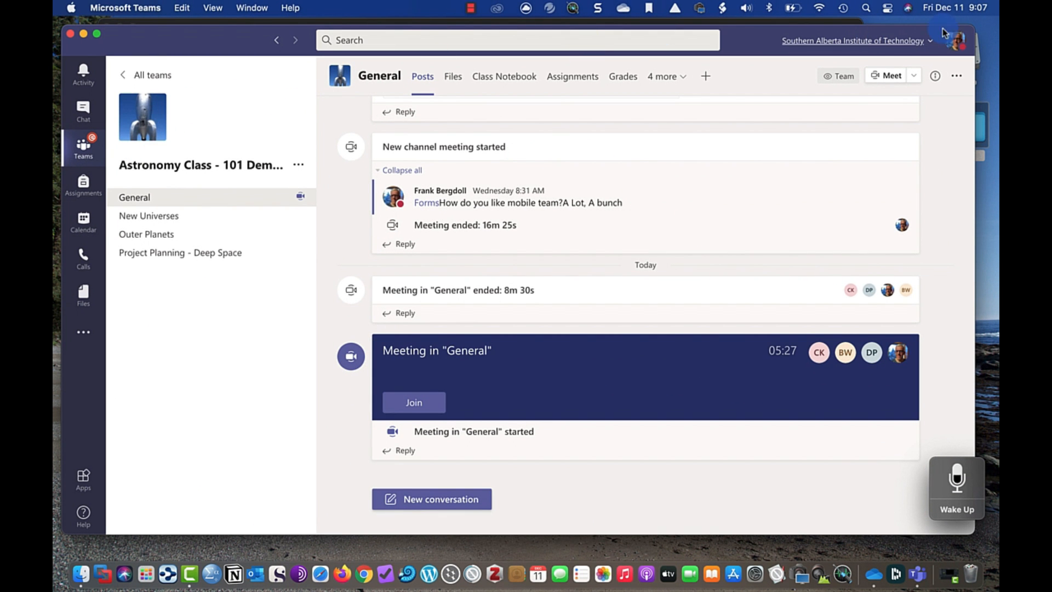
# Return to the ongoing General meeting from the channel's Posts view
pyautogui.click(956, 40)
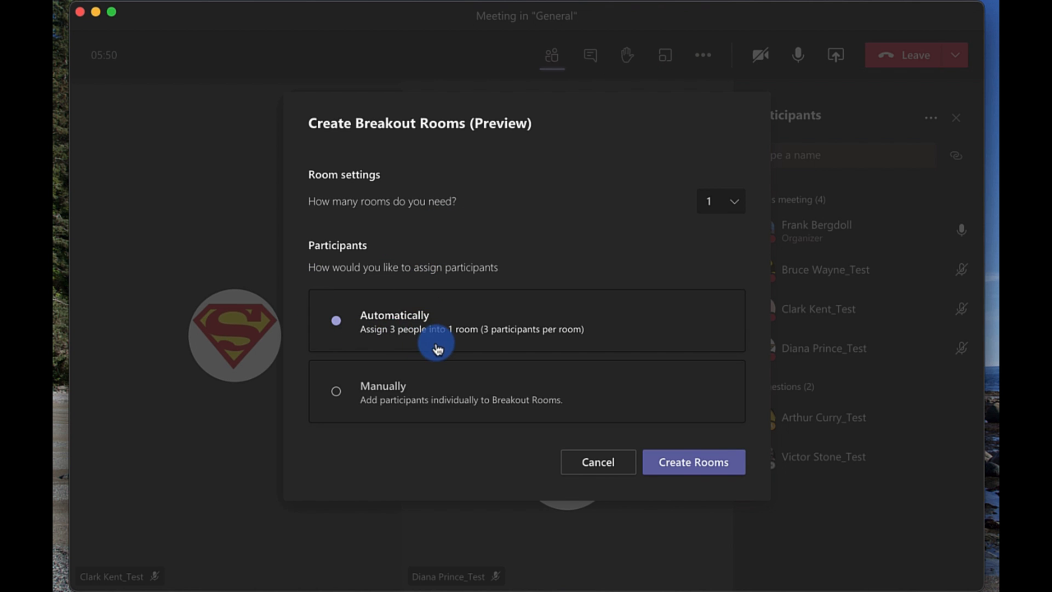
pyautogui.moveTo(537, 303)
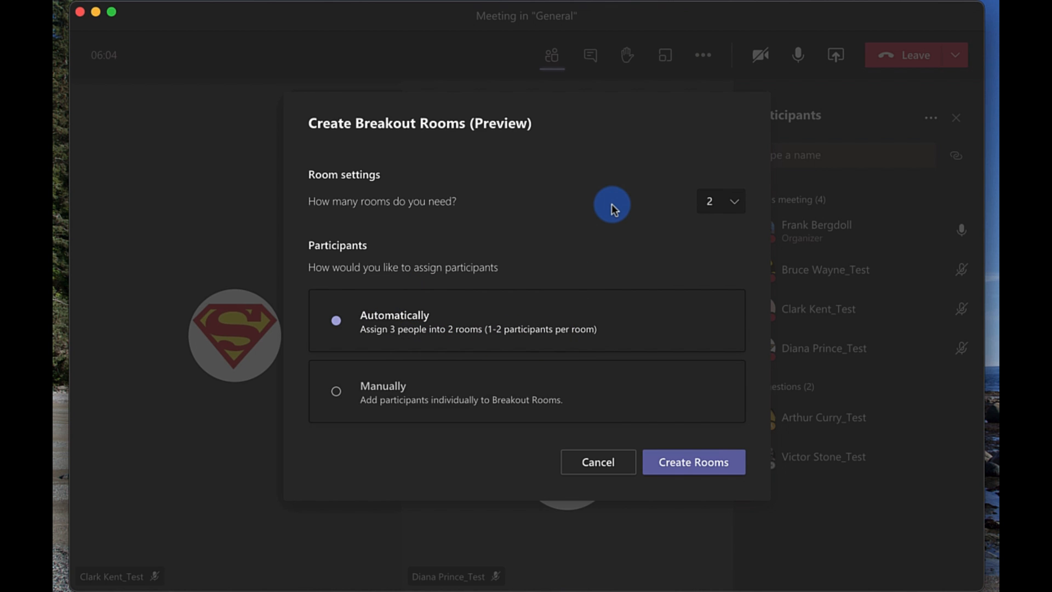
pyautogui.moveTo(649, 287)
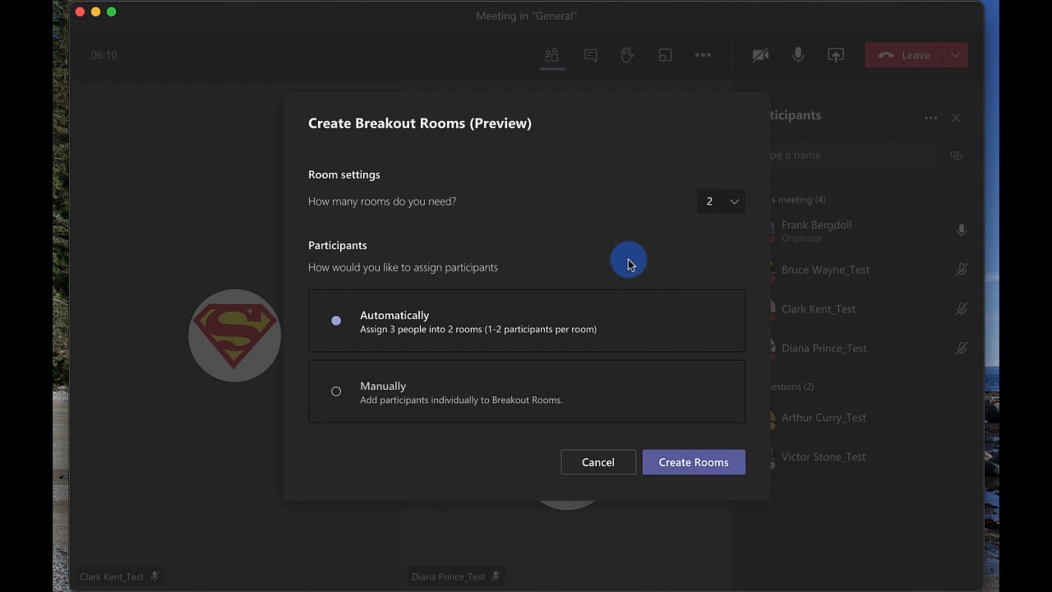
pyautogui.moveTo(619, 270)
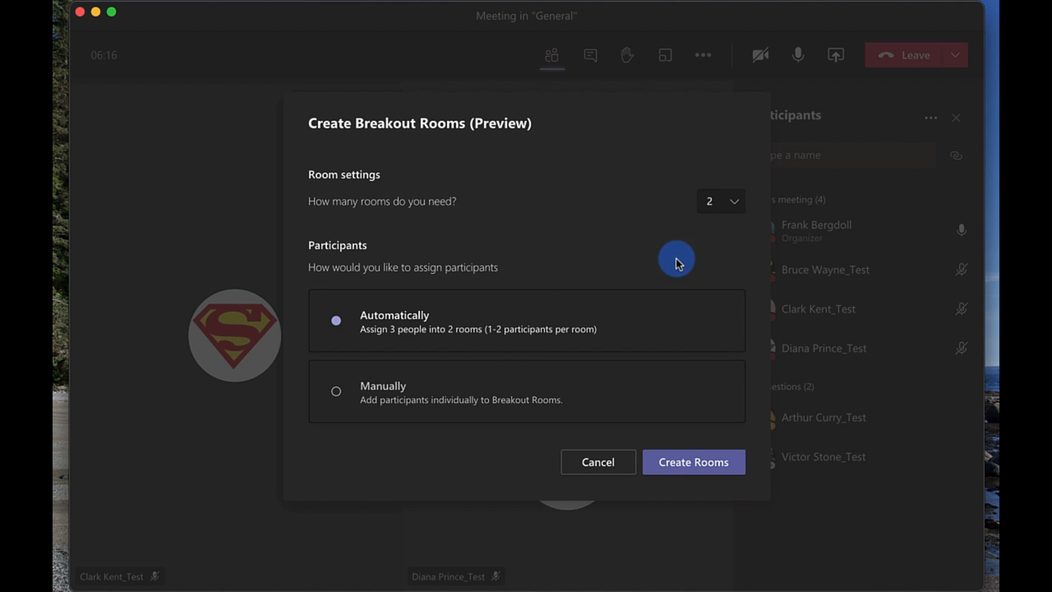
# Create two auto-assigned breakout rooms: Bruce and Clark in Room 1, Diana in Room 2
pyautogui.click(693, 461)
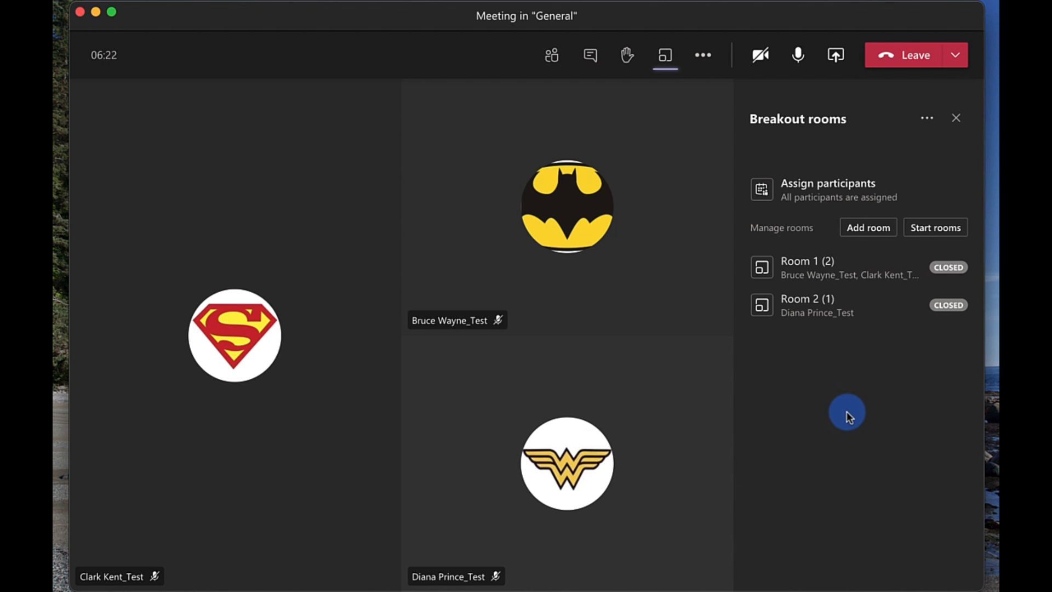
pyautogui.moveTo(878, 384)
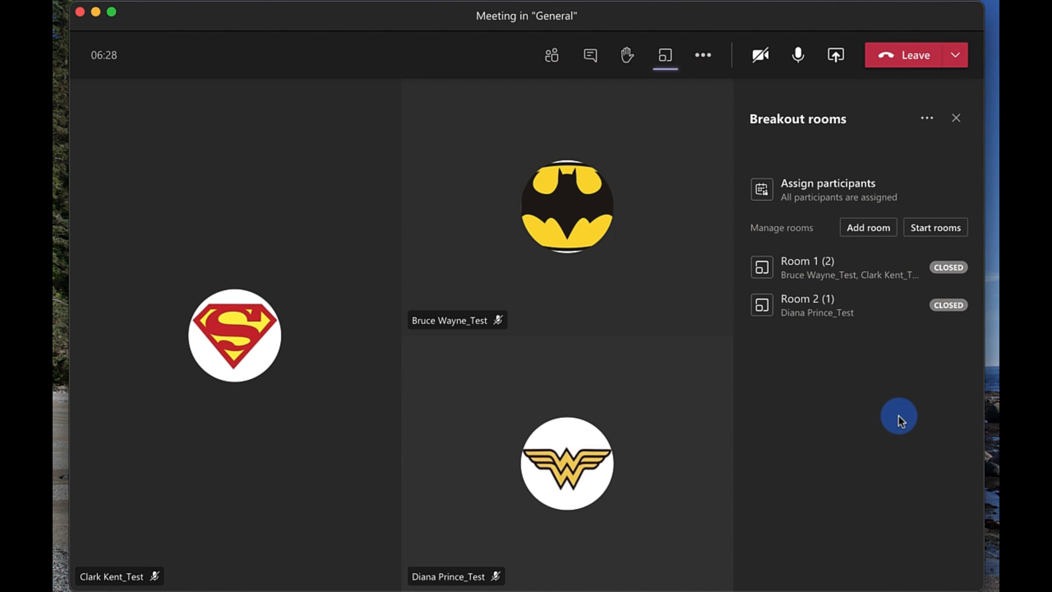
pyautogui.moveTo(834, 377)
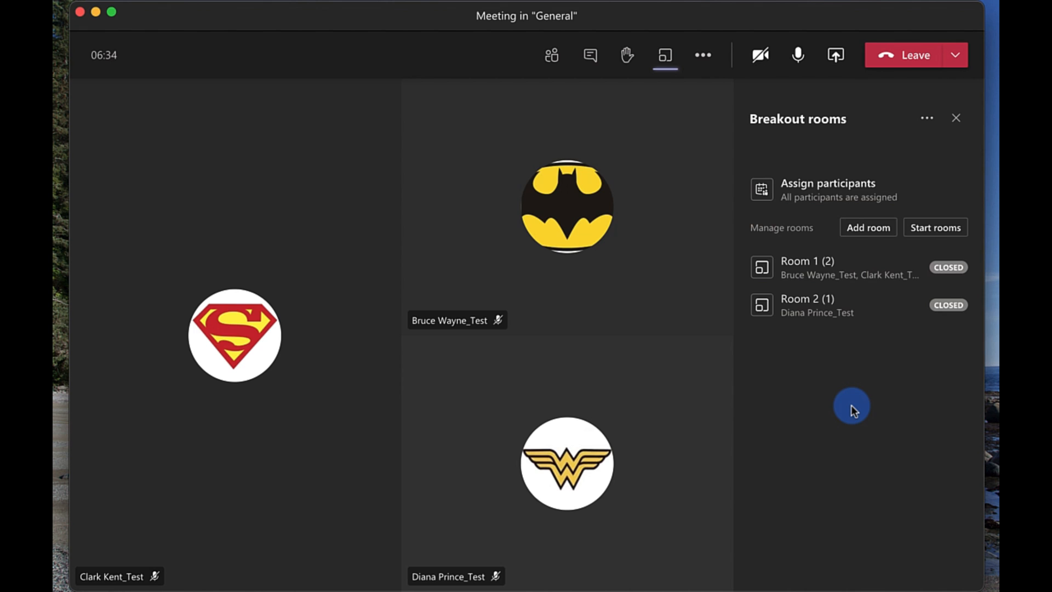
pyautogui.moveTo(830, 376)
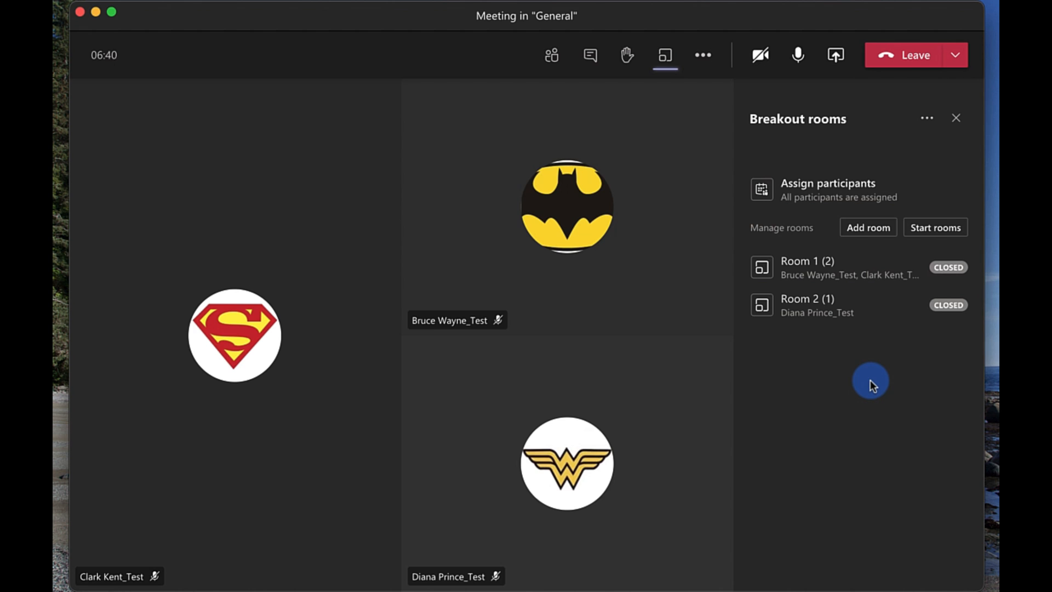
pyautogui.moveTo(860, 330)
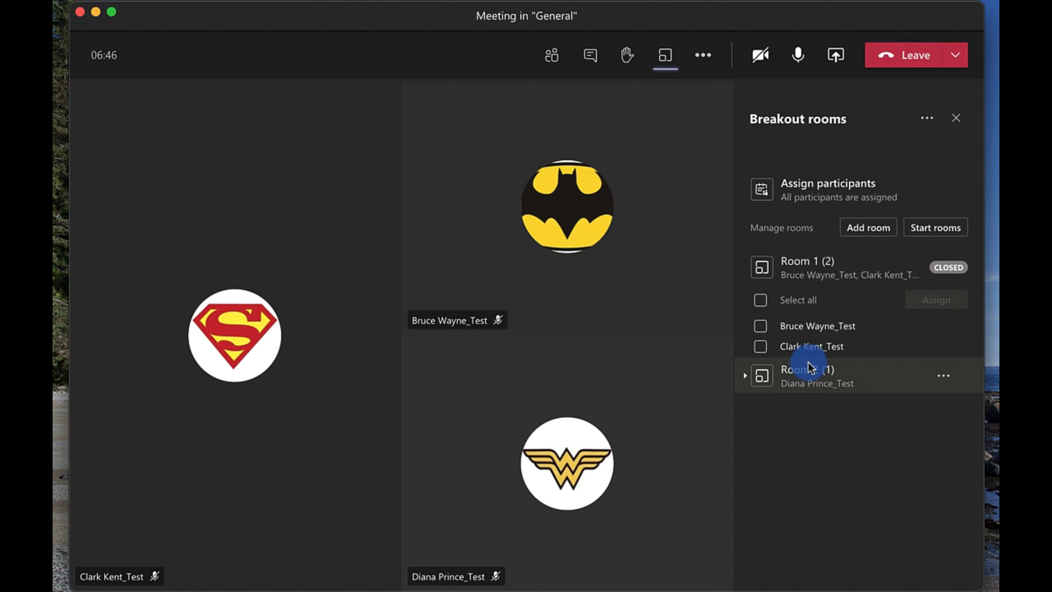
# Move Clark from Room 1 into Room 2 alongside Diana
pyautogui.click(760, 346)
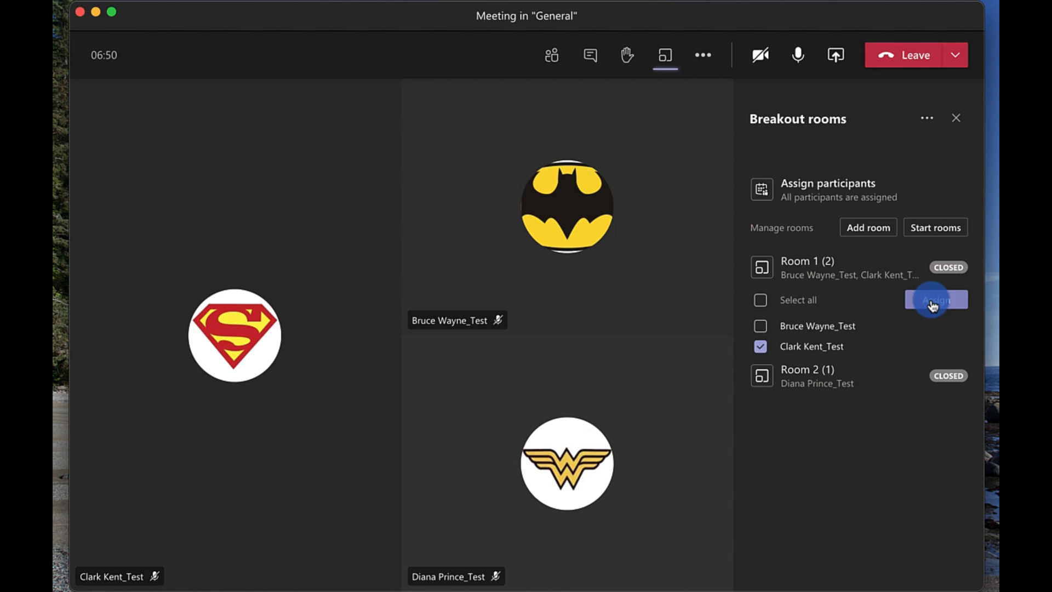
pyautogui.click(935, 299)
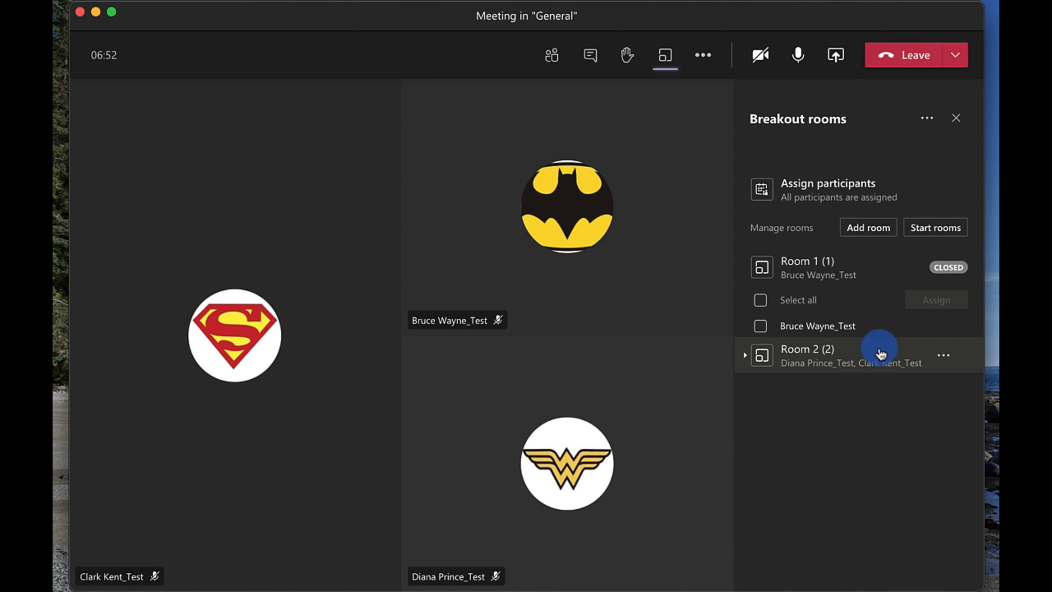
pyautogui.moveTo(866, 375)
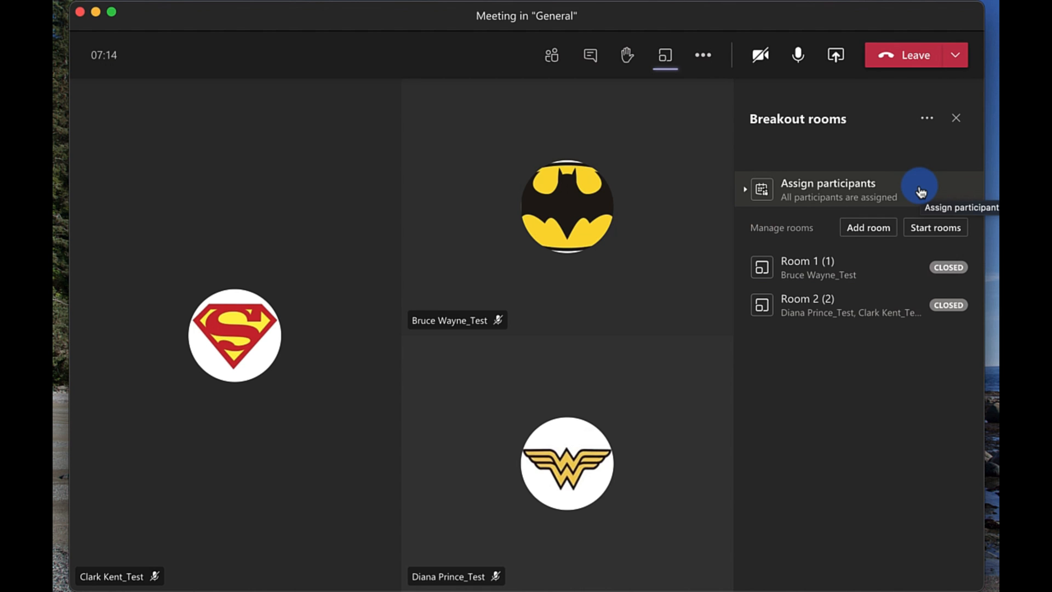
pyautogui.moveTo(861, 433)
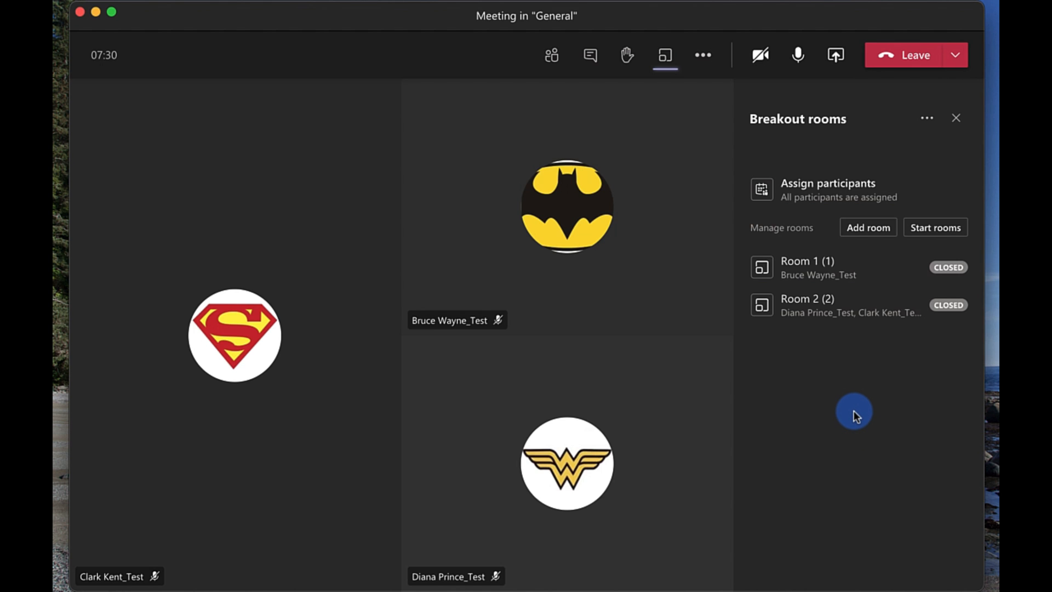
pyautogui.moveTo(864, 367)
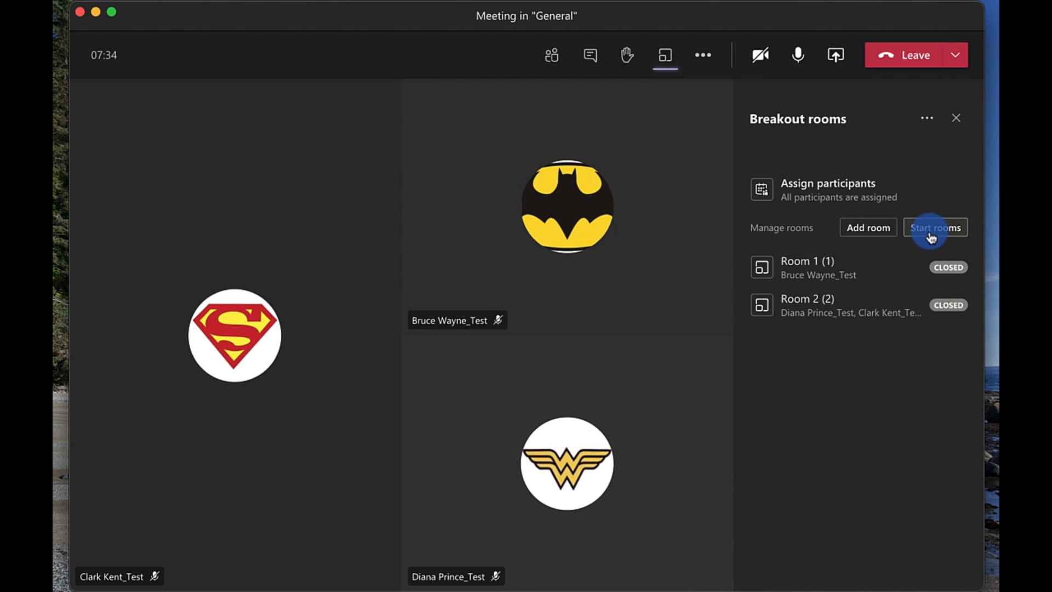
# Start both breakout rooms so Room 1 and Room 2 open
pyautogui.click(934, 227)
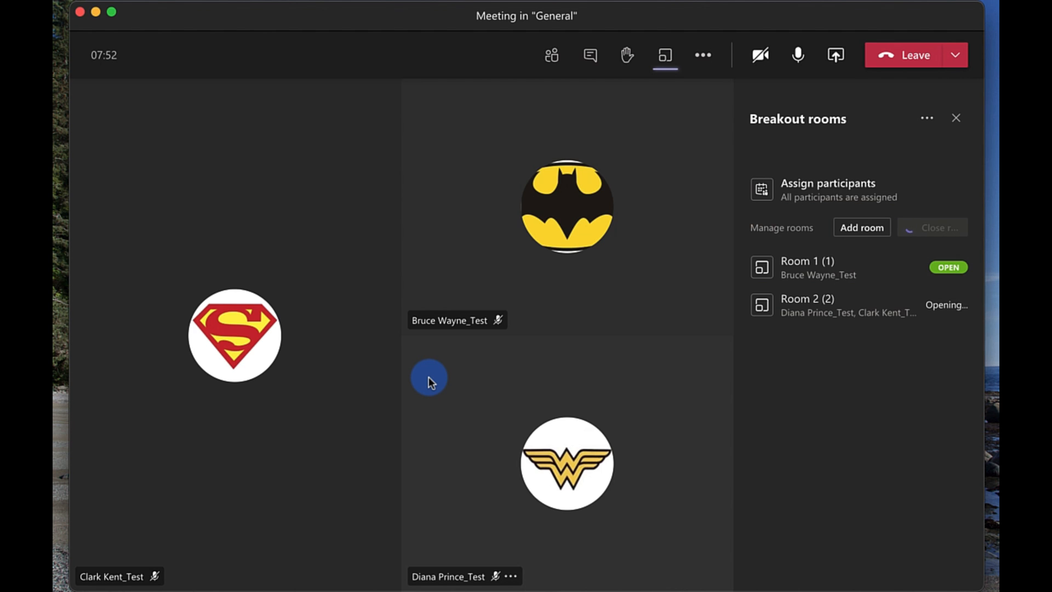
pyautogui.moveTo(899, 395)
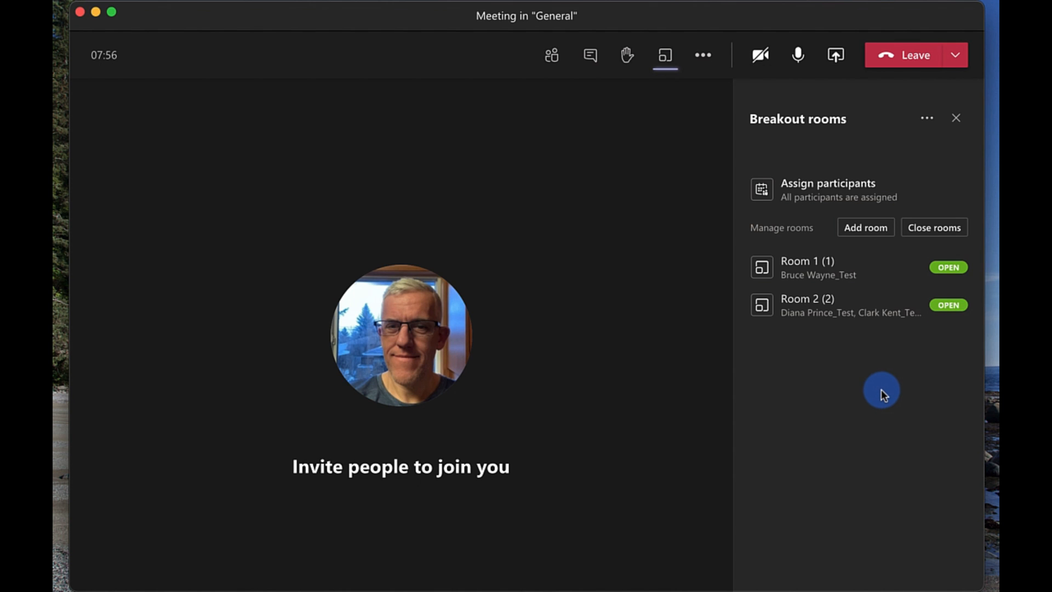
pyautogui.moveTo(273, 382)
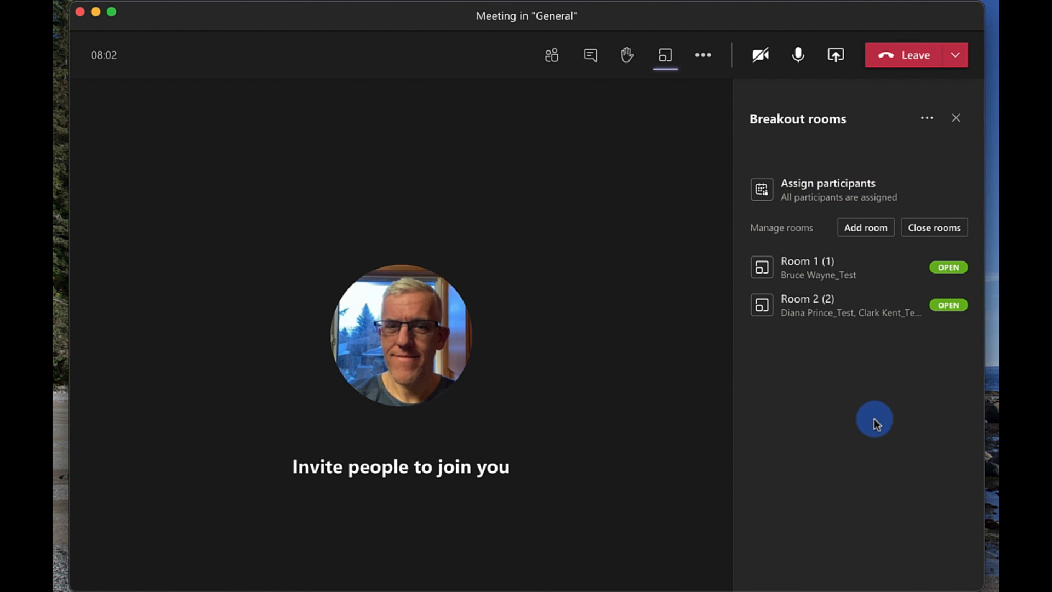
pyautogui.moveTo(595, 329)
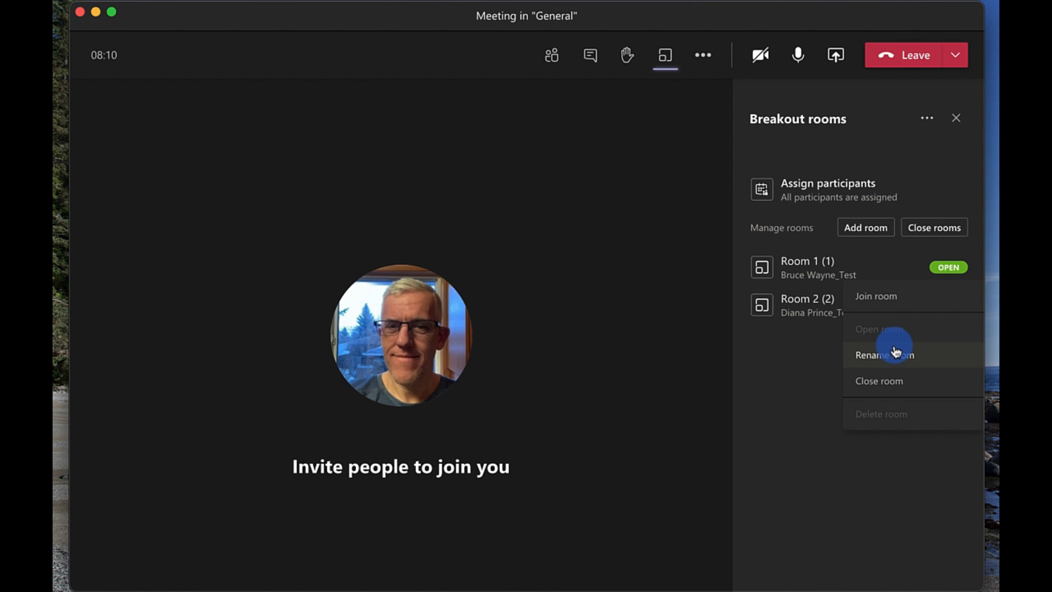
# Rename Room 1 to 'Equipment' and Room 2 to 'Activities'
pyautogui.click(884, 354)
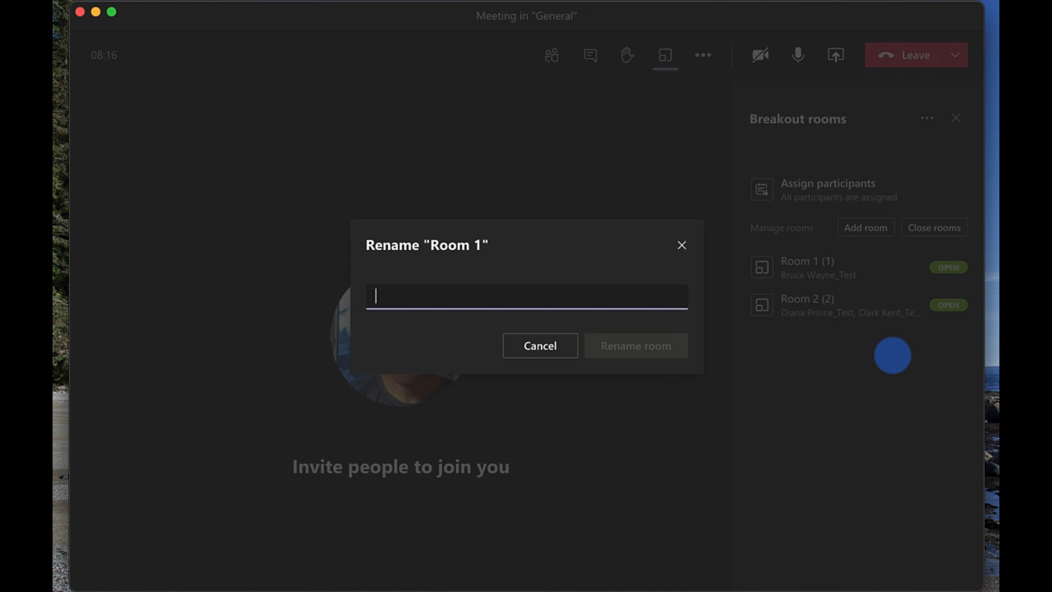
pyautogui.write('Equipment')
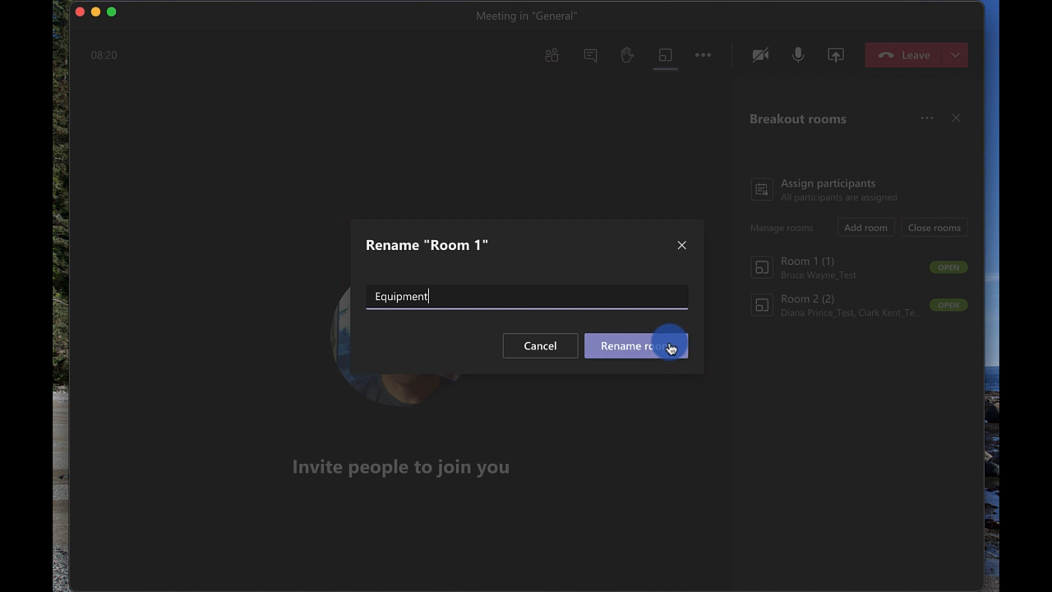
pyautogui.click(634, 346)
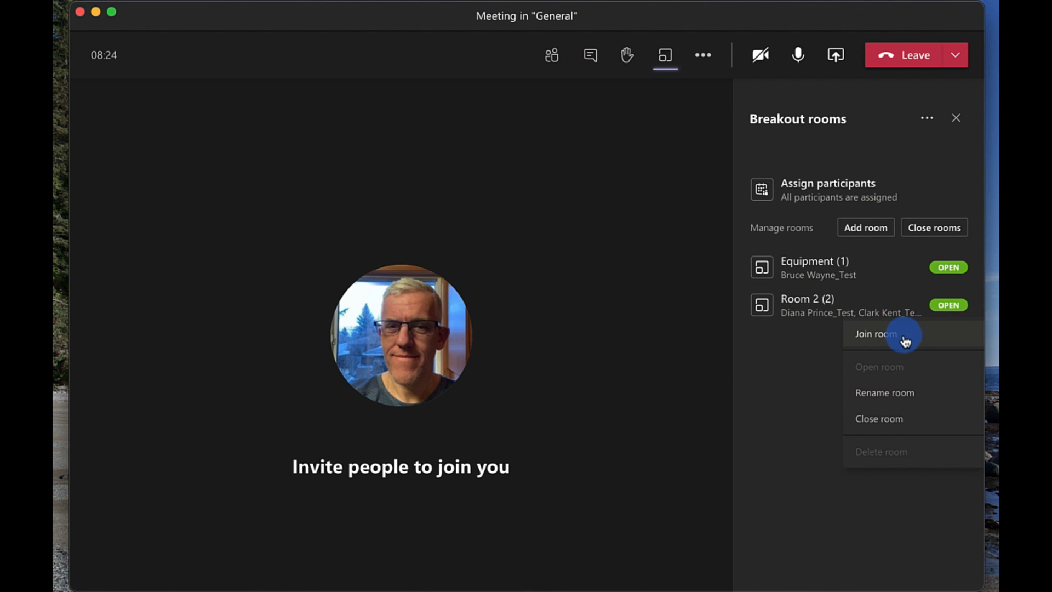
pyautogui.click(884, 392)
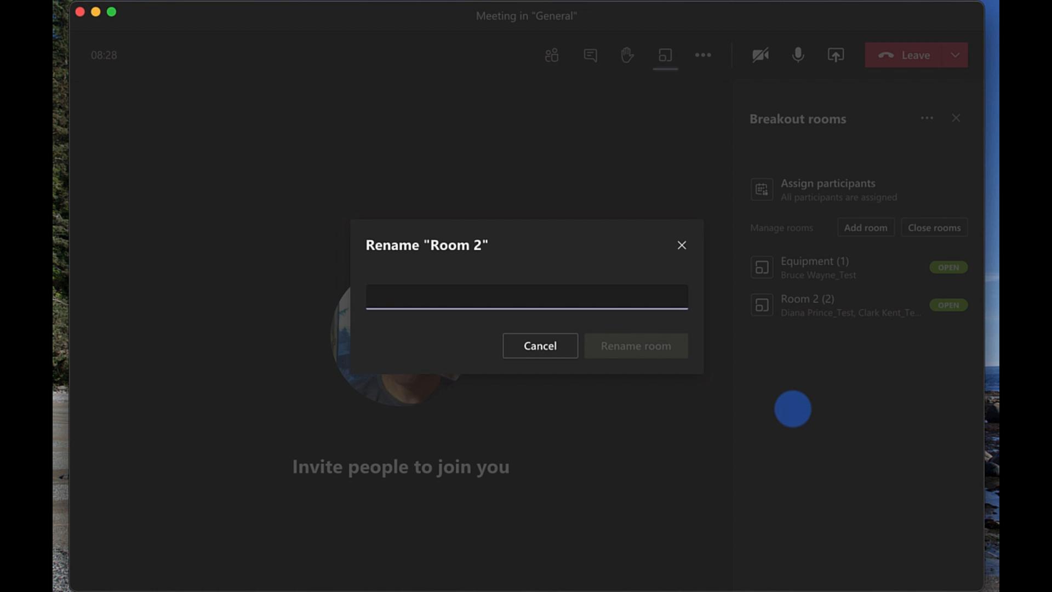
pyautogui.write('Activ')
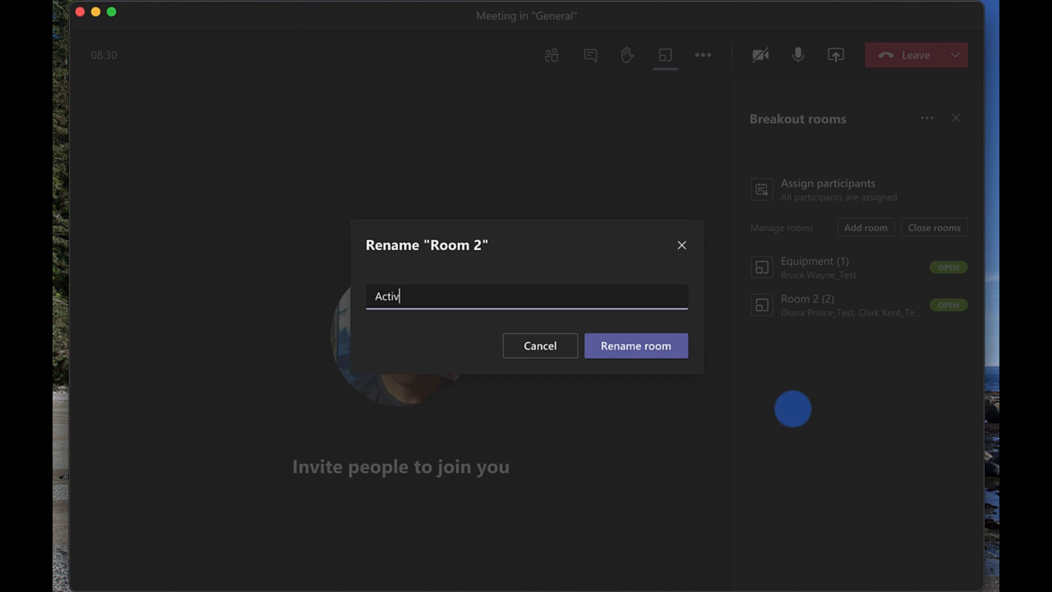
pyautogui.write('ities')
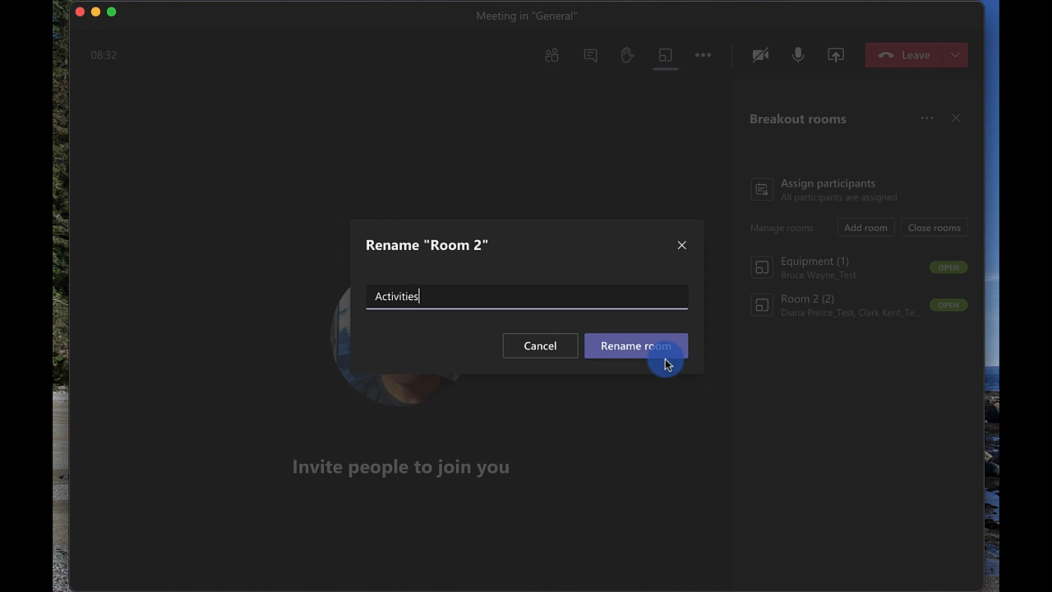
pyautogui.click(634, 346)
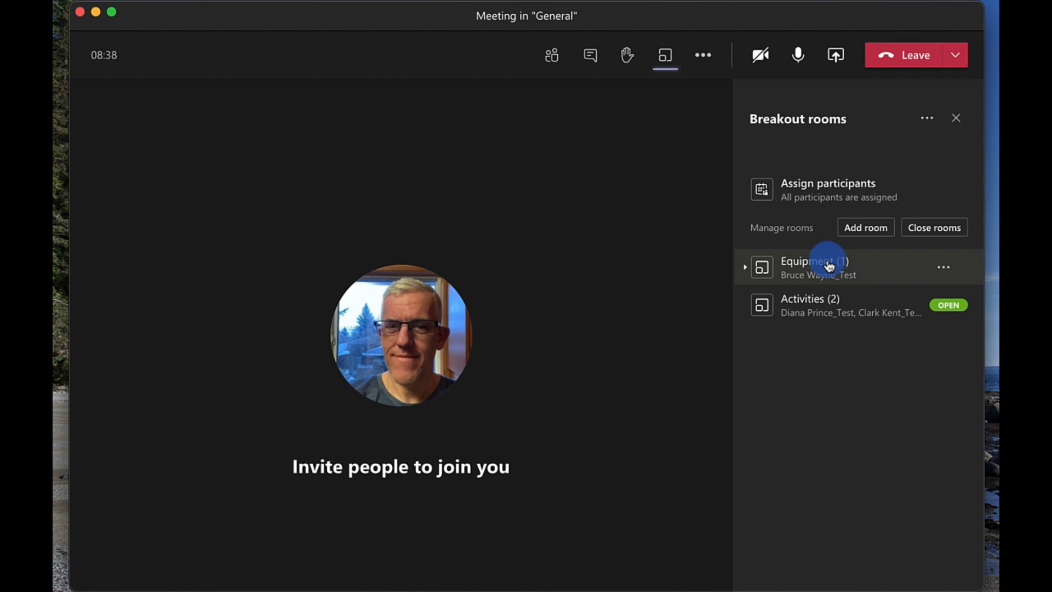
# Join the Equipment breakout room and bring up its content-sharing options
pyautogui.click(942, 267)
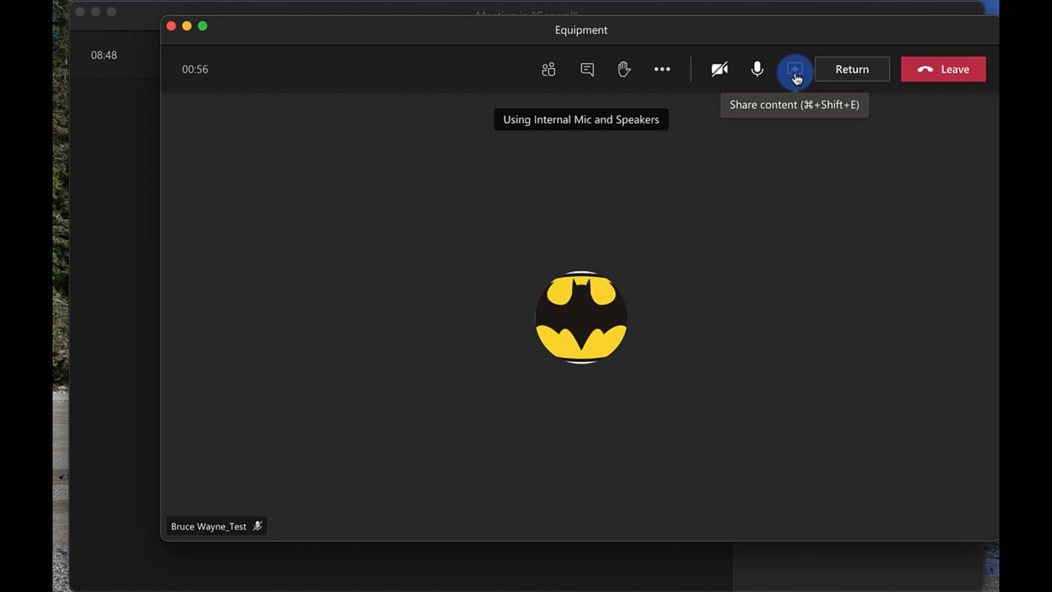
pyautogui.click(794, 69)
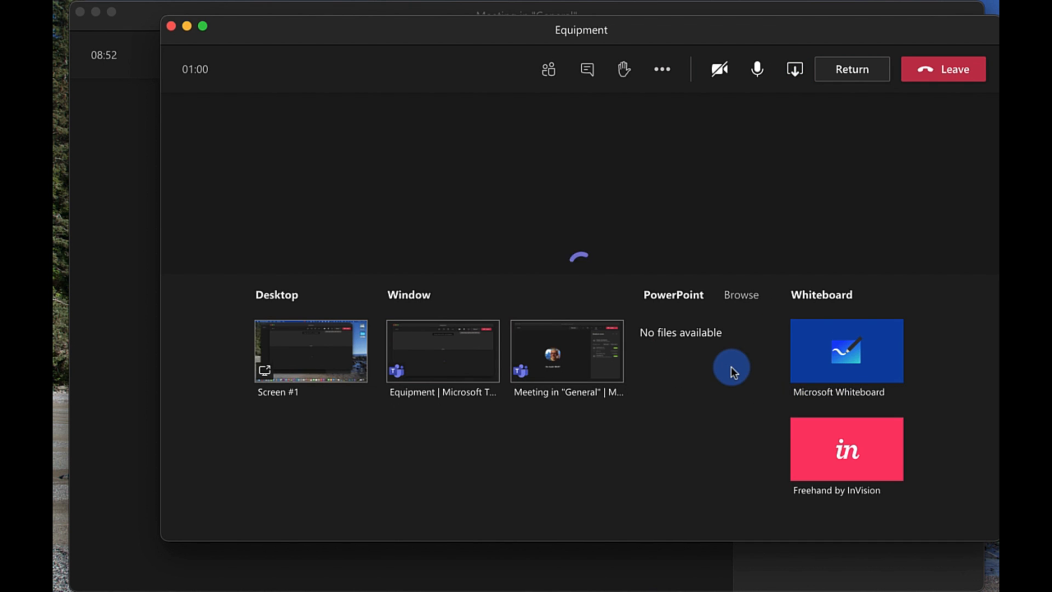
# Share a collaborative Microsoft Whiteboard in Equipment, draw a square, then stop presenting
pyautogui.click(845, 350)
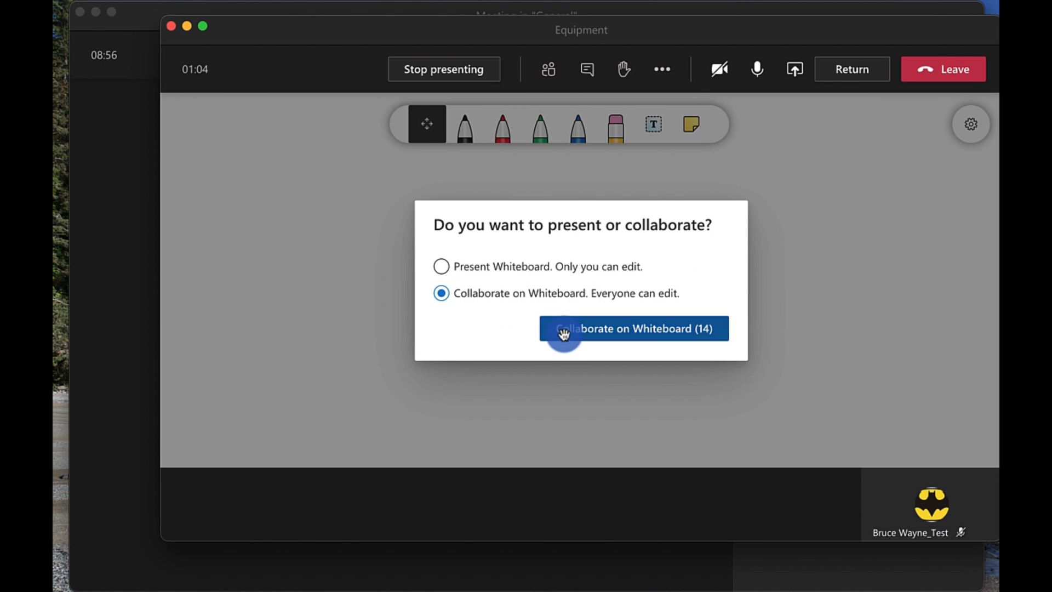
pyautogui.click(631, 328)
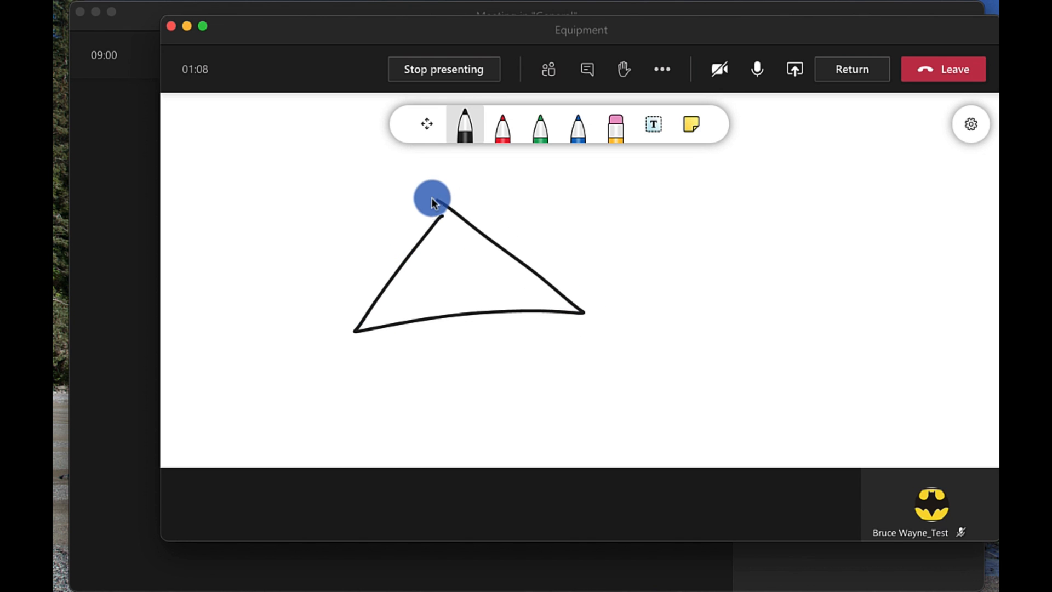
pyautogui.moveTo(685, 228); pyautogui.dragTo(798, 303)
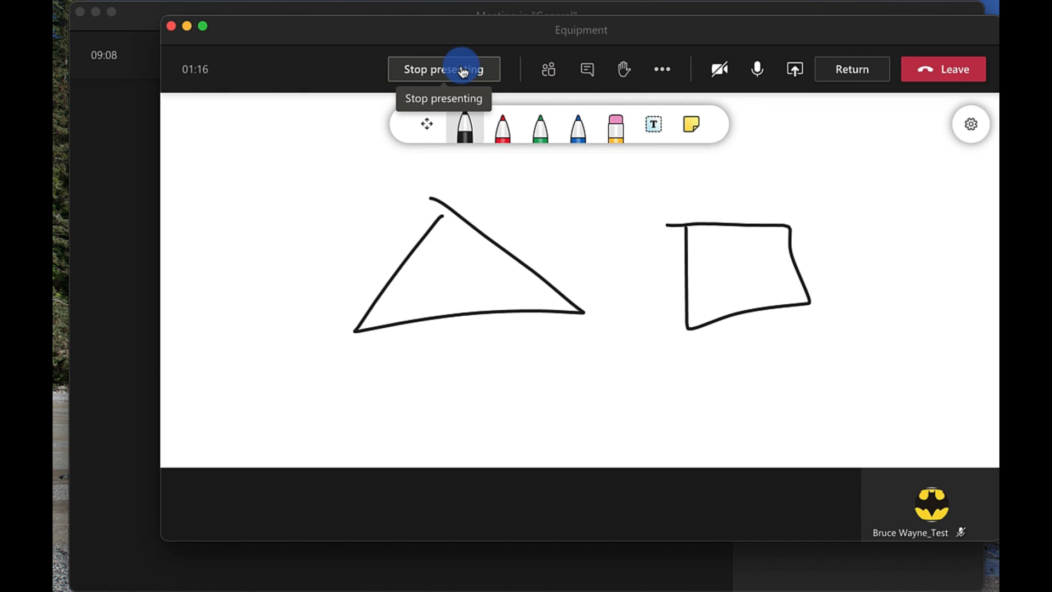
pyautogui.click(443, 69)
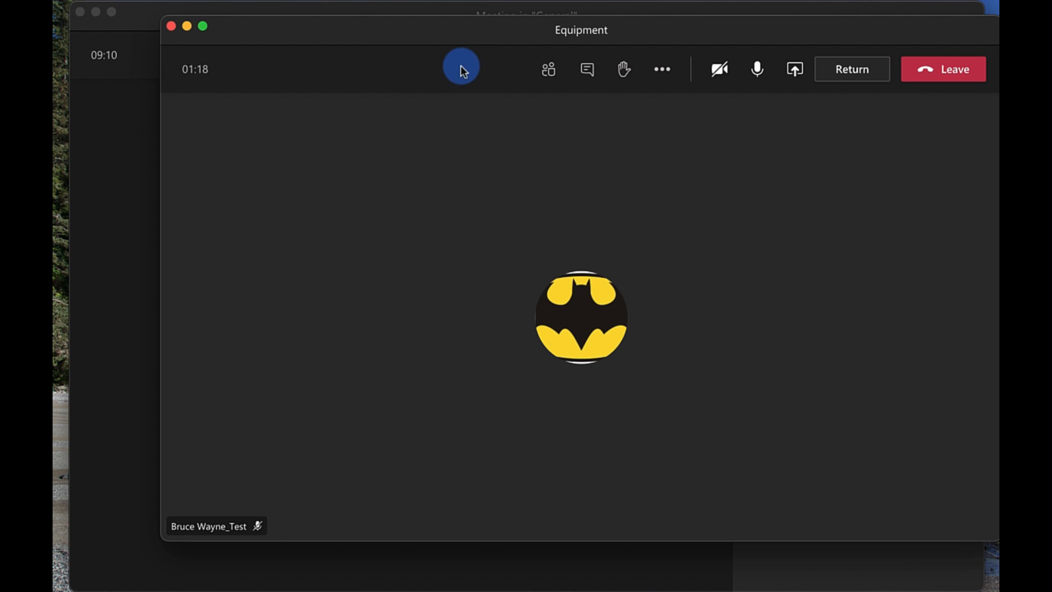
pyautogui.moveTo(657, 186)
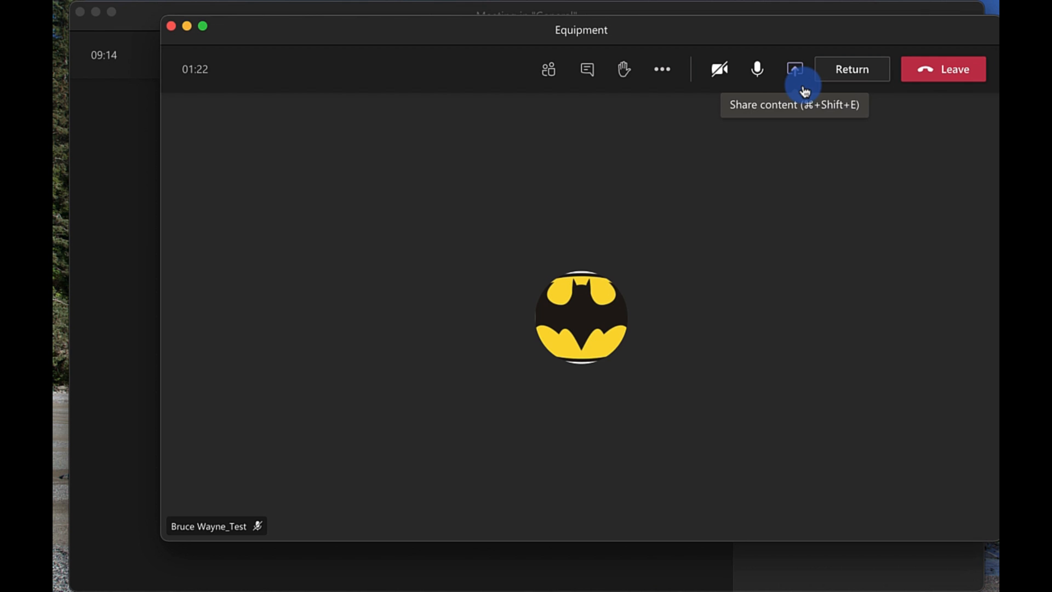
pyautogui.moveTo(592, 195)
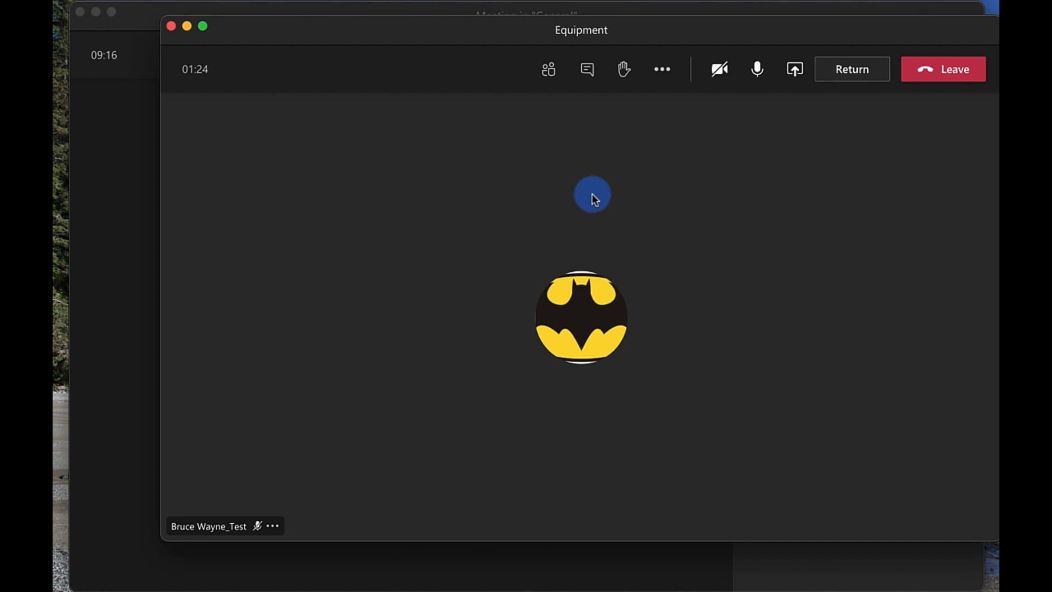
# Check the Equipment room's chat and its participant list
pyautogui.click(586, 69)
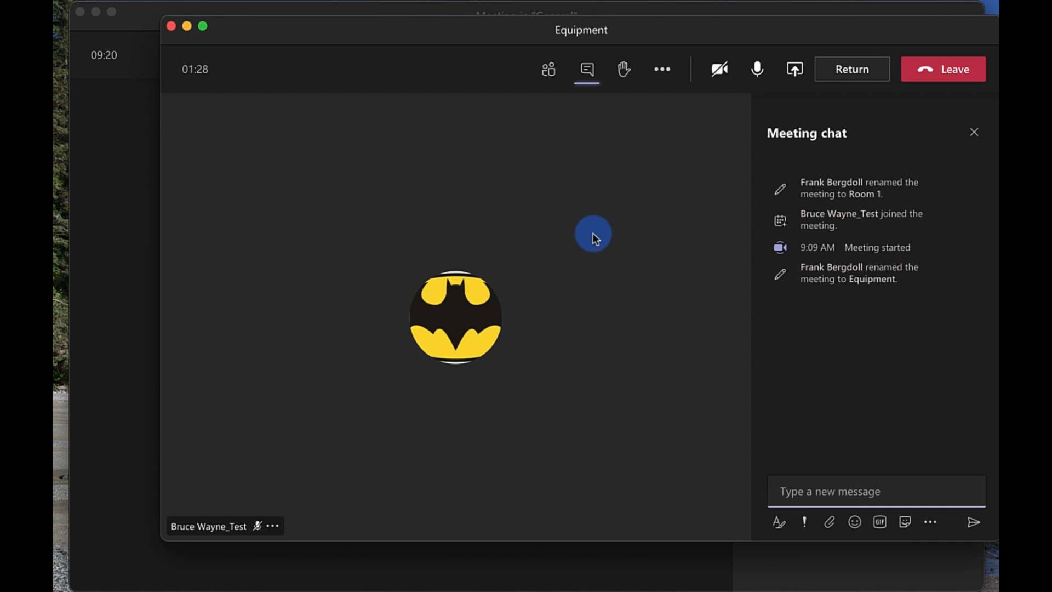
pyautogui.click(548, 69)
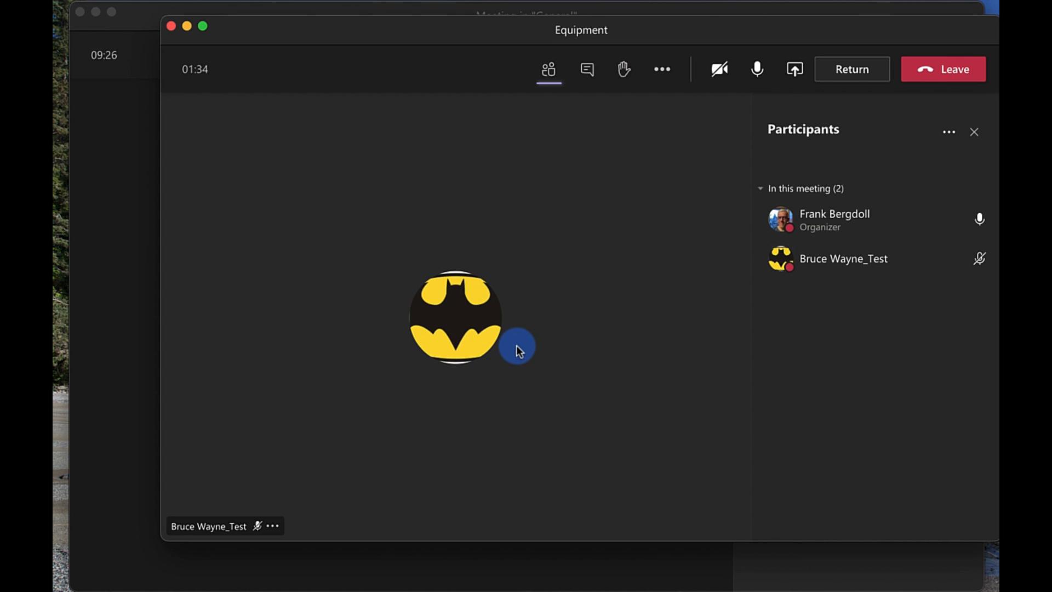
pyautogui.moveTo(535, 290)
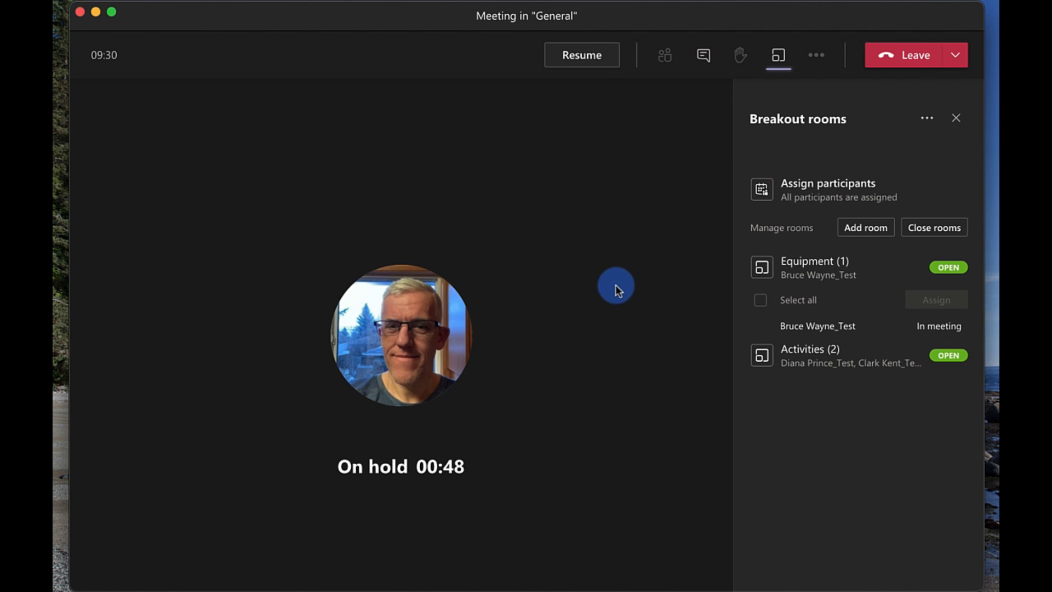
# Resume the main meeting, visit the Activities room, then return to the meeting
pyautogui.click(581, 54)
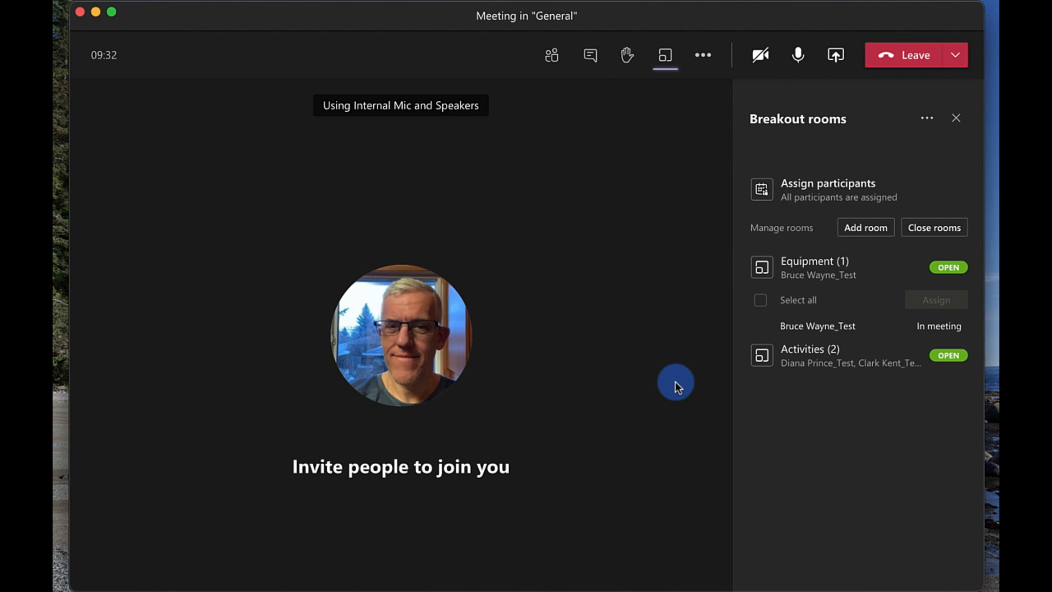
pyautogui.click(946, 355)
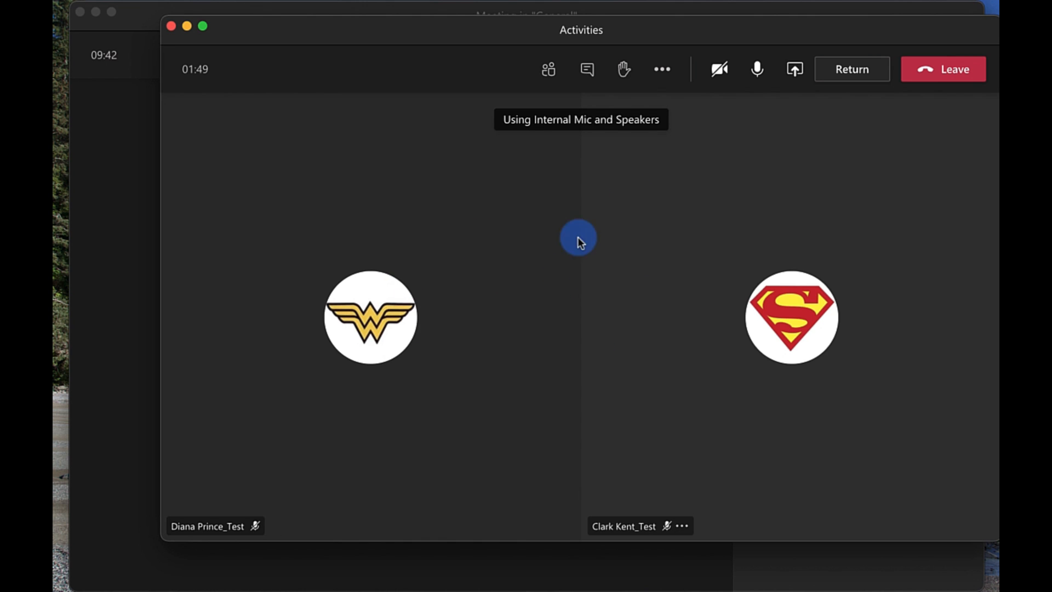
pyautogui.moveTo(673, 292)
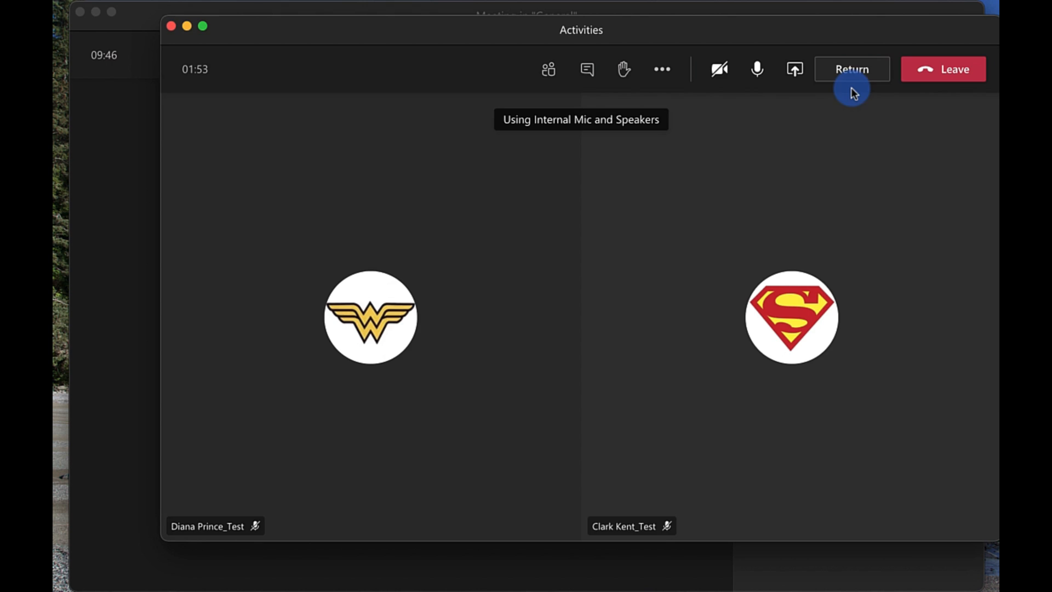
pyautogui.click(851, 69)
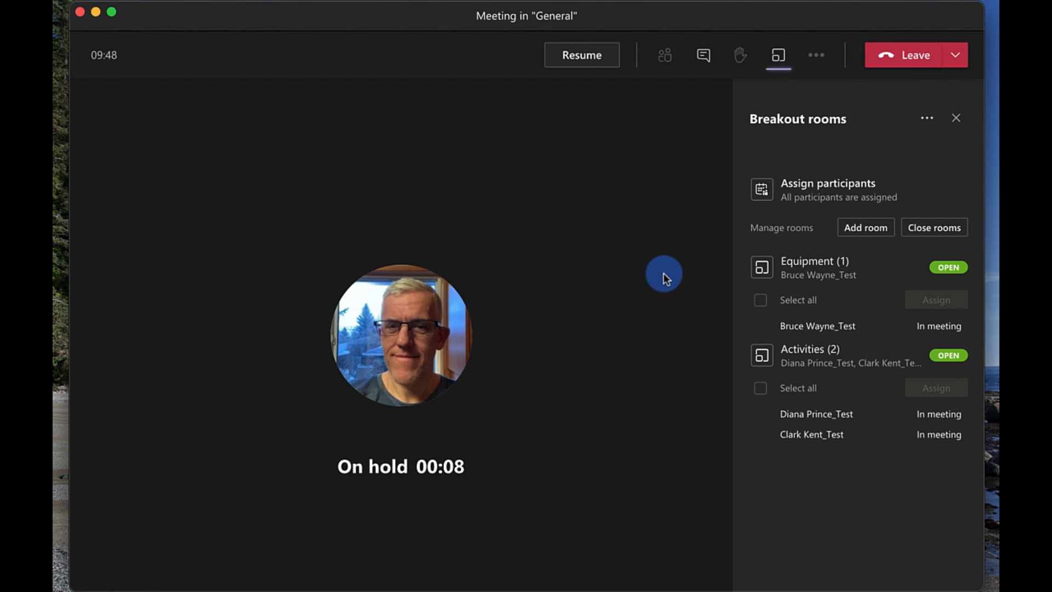
# Resume the main meeting, collapse the room details and add an empty Room 3
pyautogui.click(581, 55)
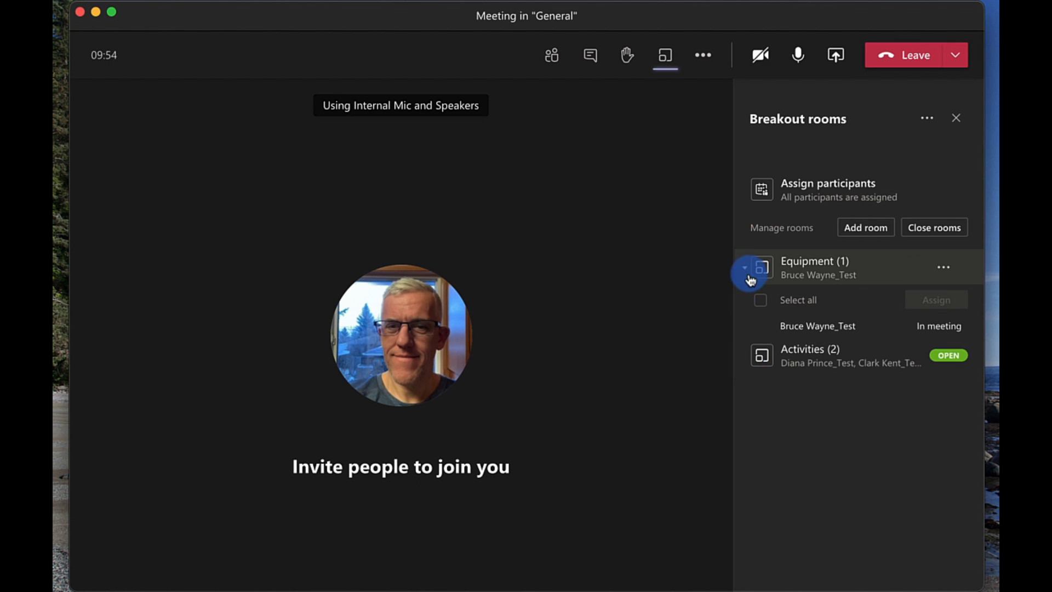
pyautogui.click(744, 268)
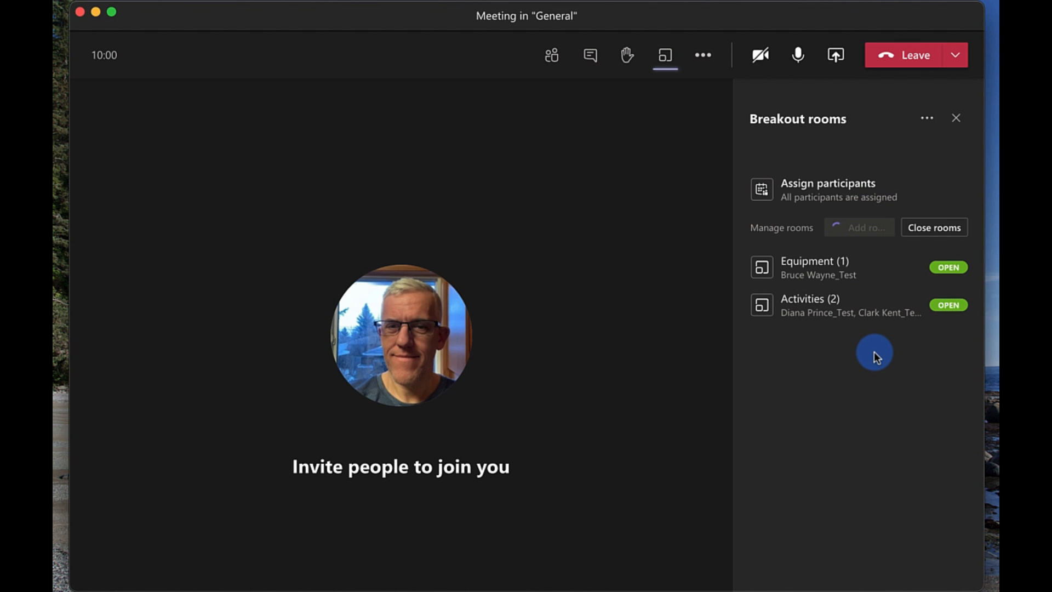
pyautogui.click(858, 226)
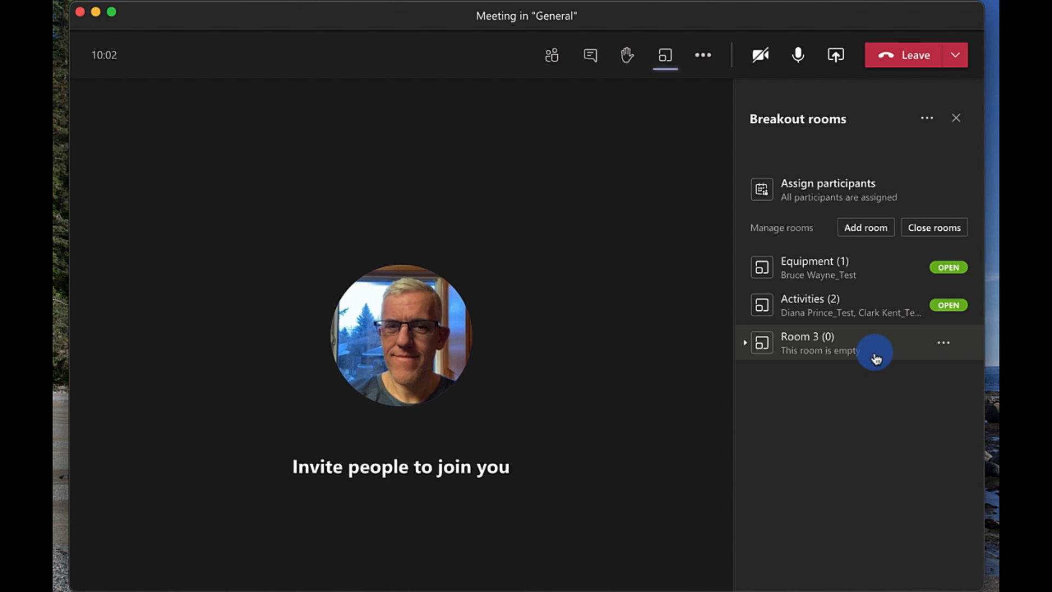
# Rename Room 3 to 'Break Room', leaving it closed and empty
pyautogui.click(943, 343)
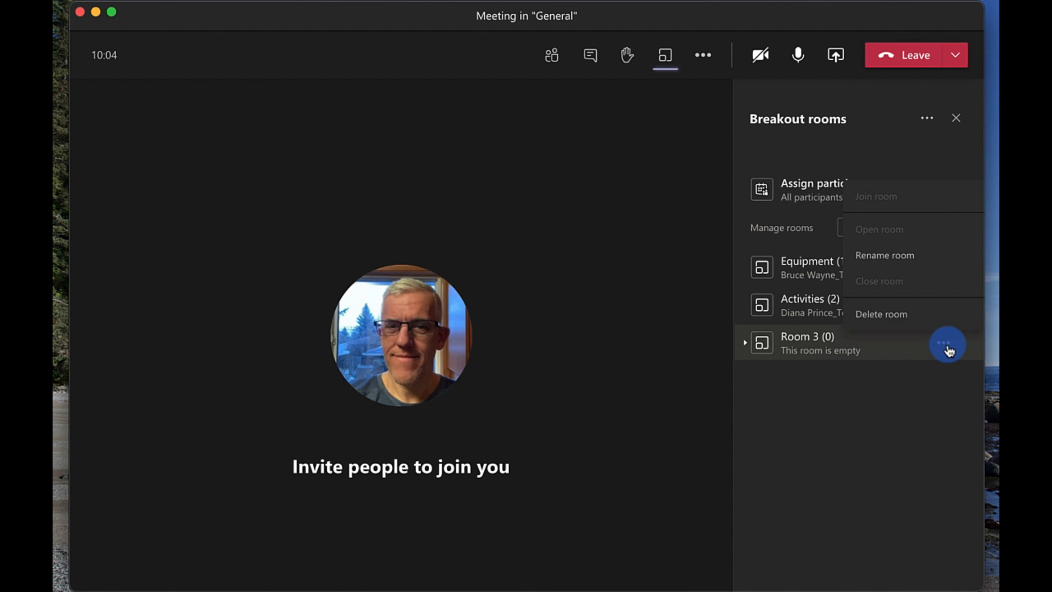
pyautogui.click(883, 255)
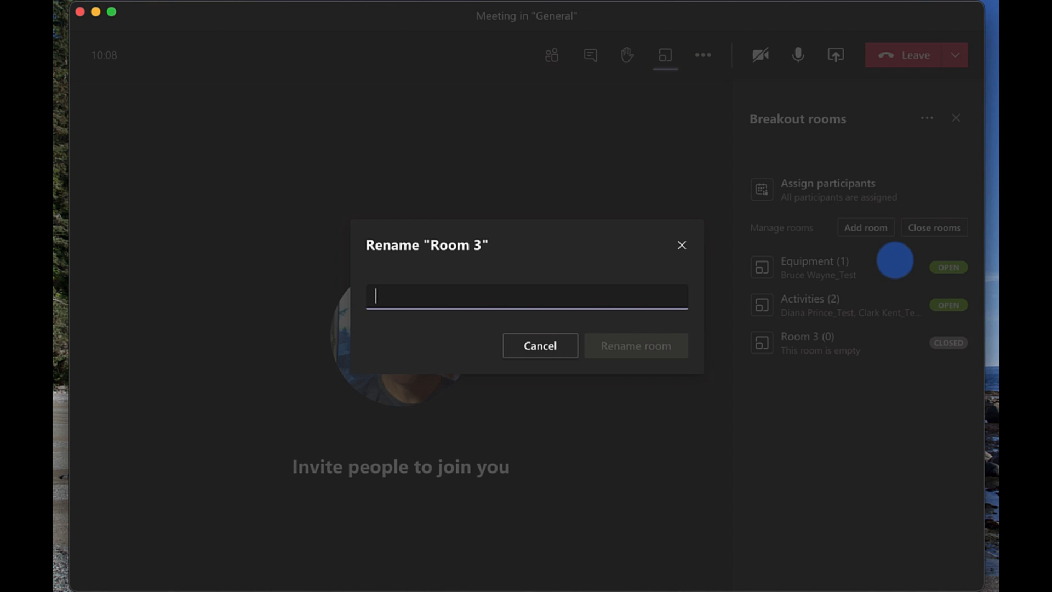
pyautogui.write('Break Roo')
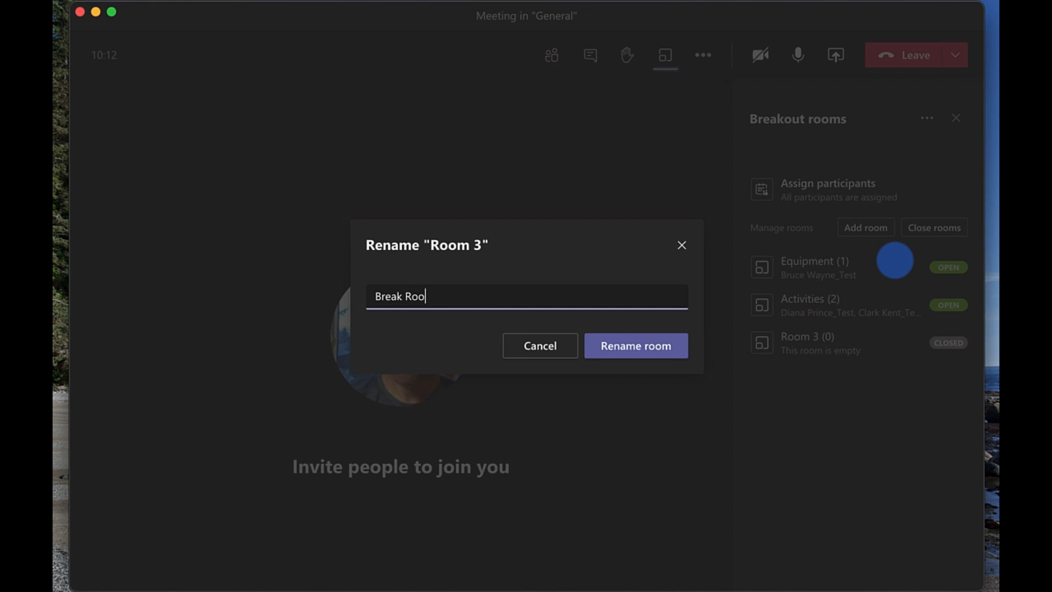
pyautogui.click(634, 345)
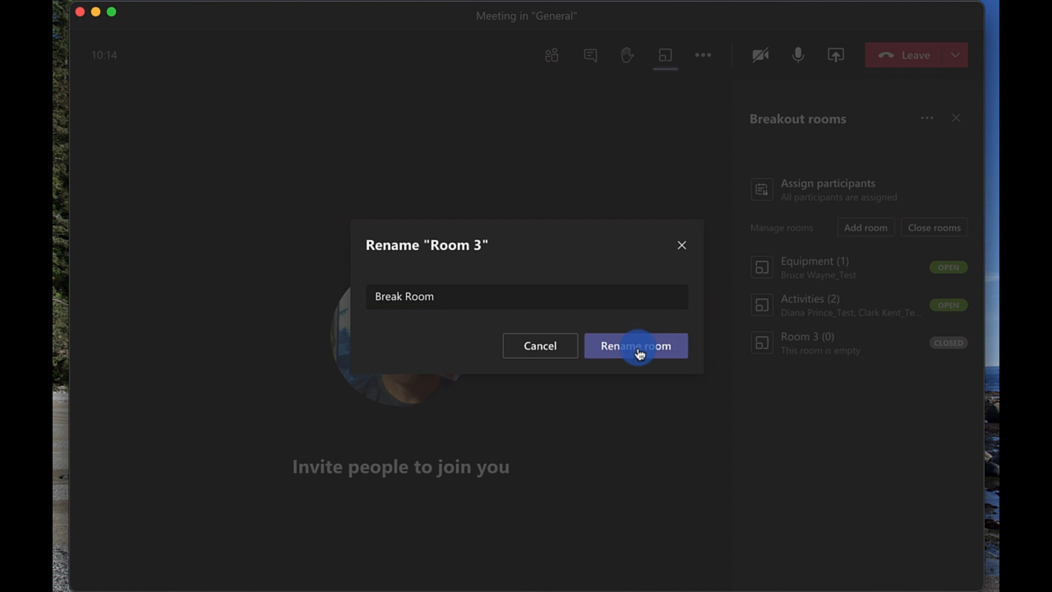
pyautogui.click(635, 345)
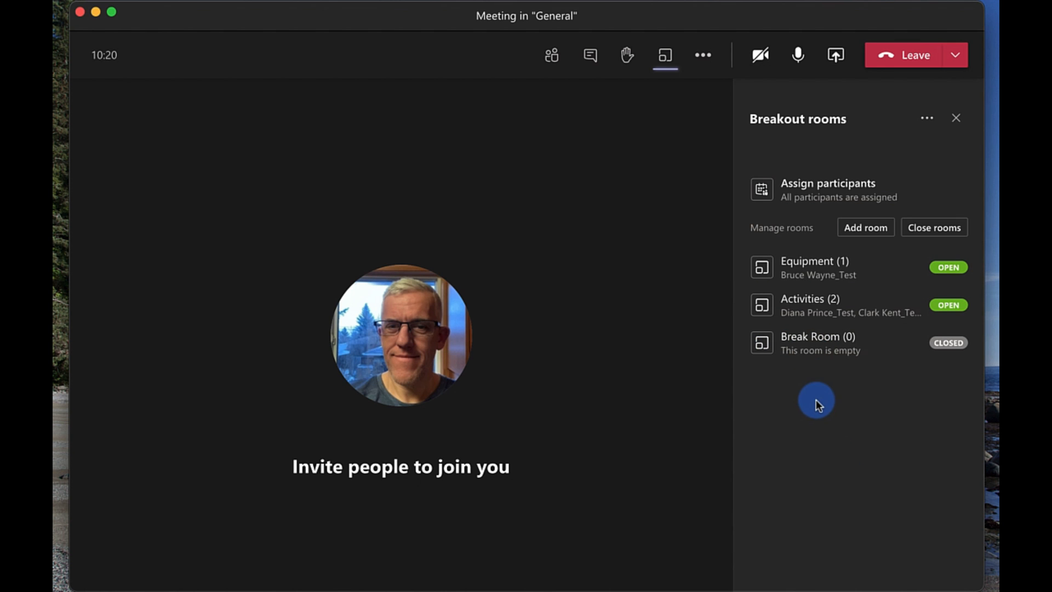
pyautogui.moveTo(823, 432)
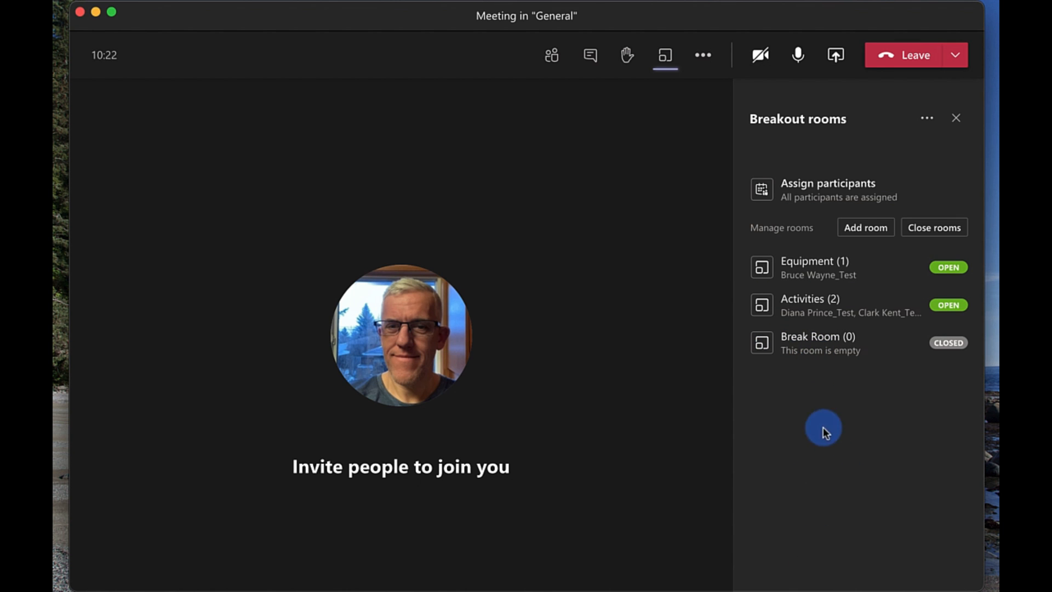
pyautogui.moveTo(903, 370)
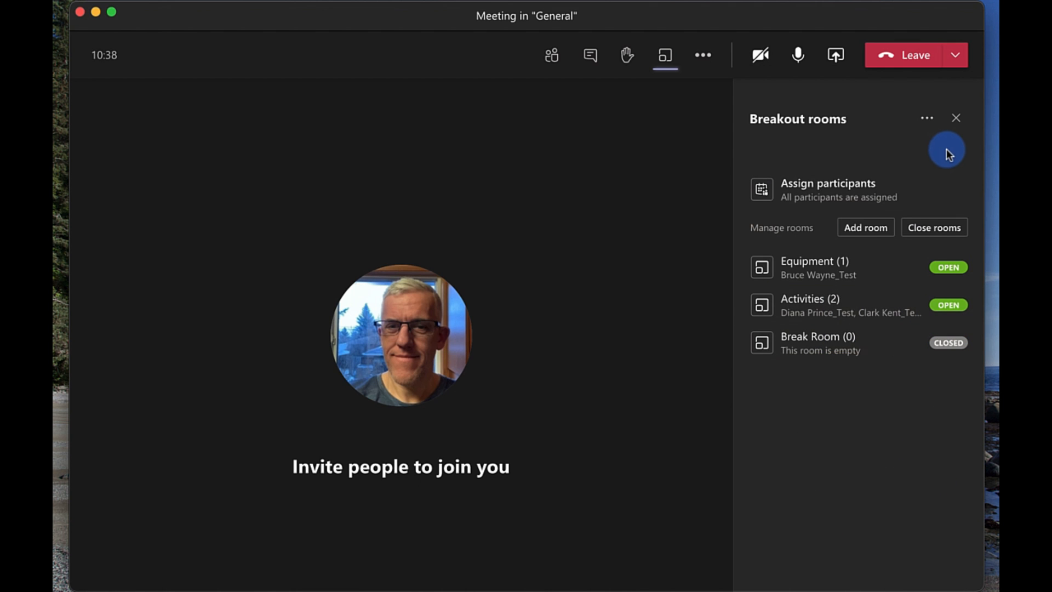
pyautogui.moveTo(876, 425)
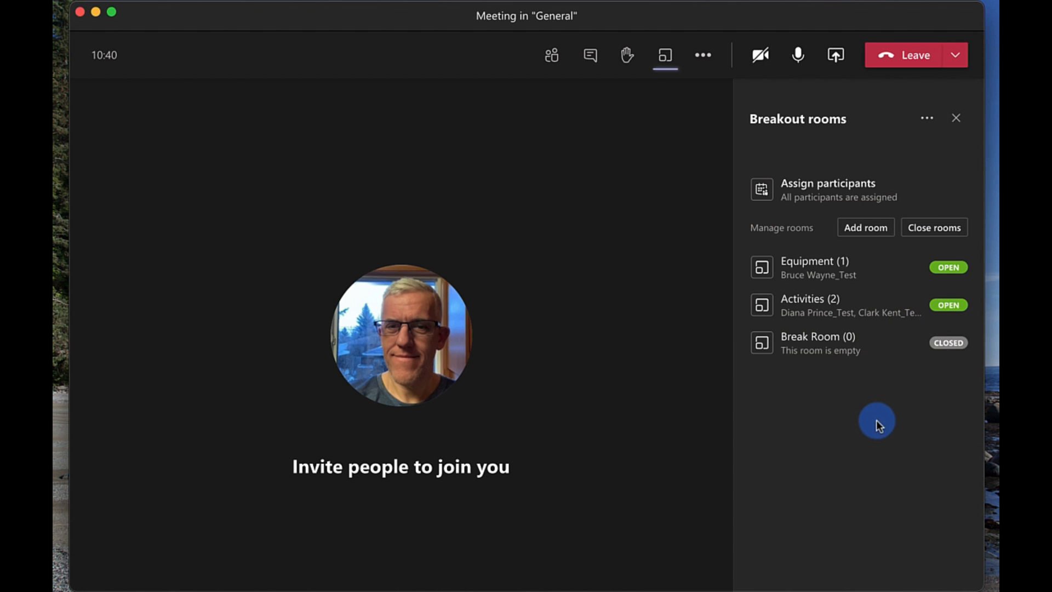
pyautogui.moveTo(892, 391)
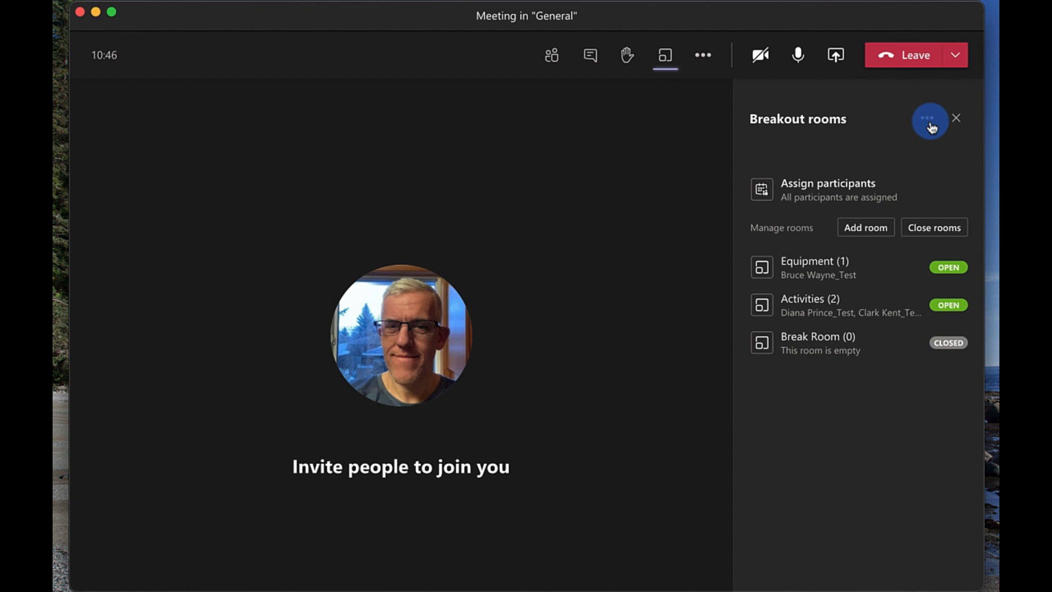
# Send the announcement 'We will reconvene in 5 minutes' to all breakout rooms
pyautogui.click(929, 119)
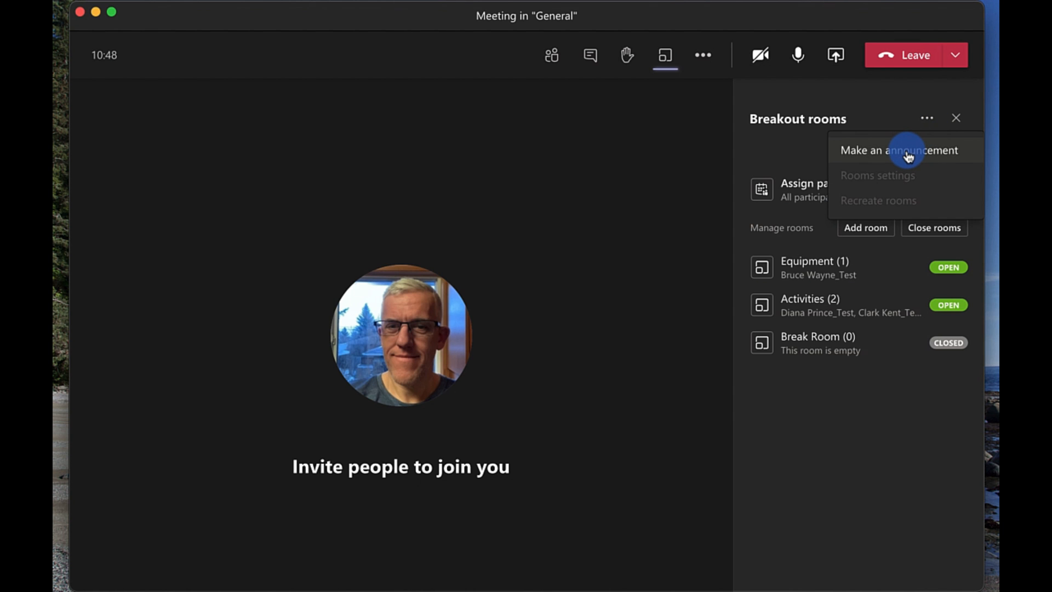
pyautogui.click(897, 150)
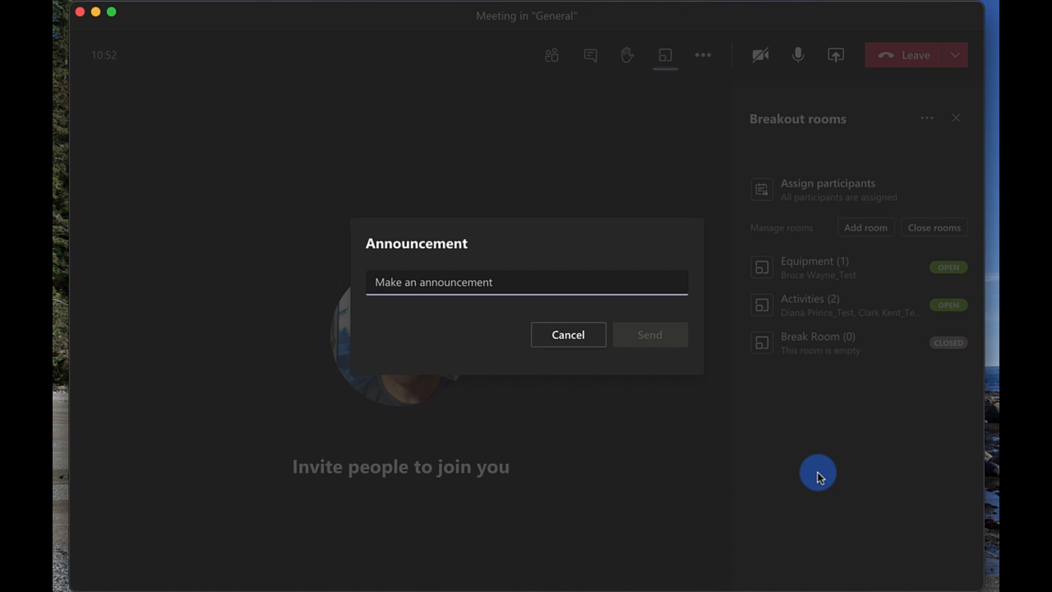
pyautogui.write('We will')
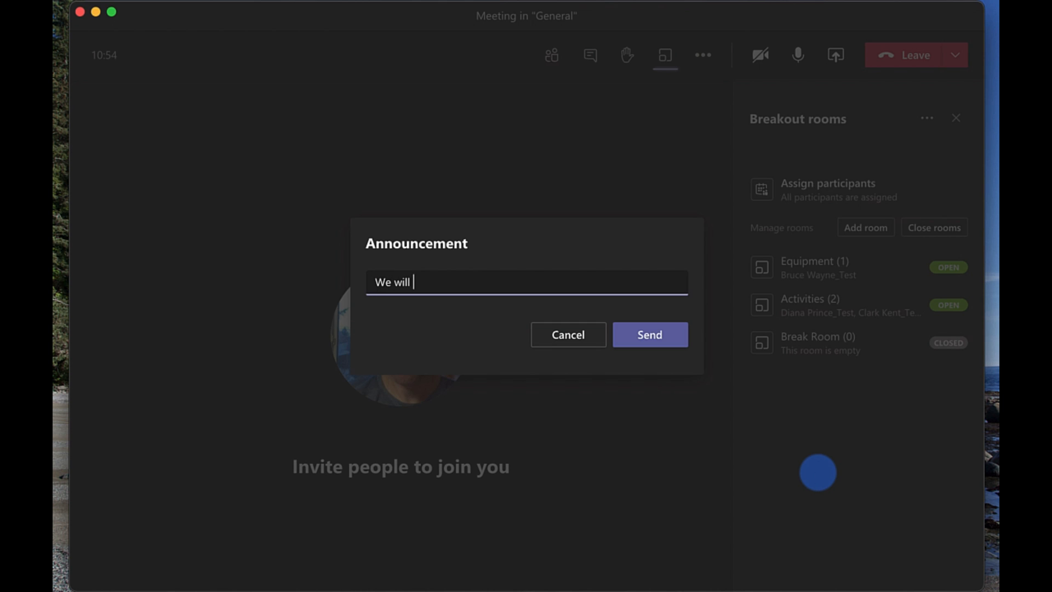
pyautogui.write('reconve')
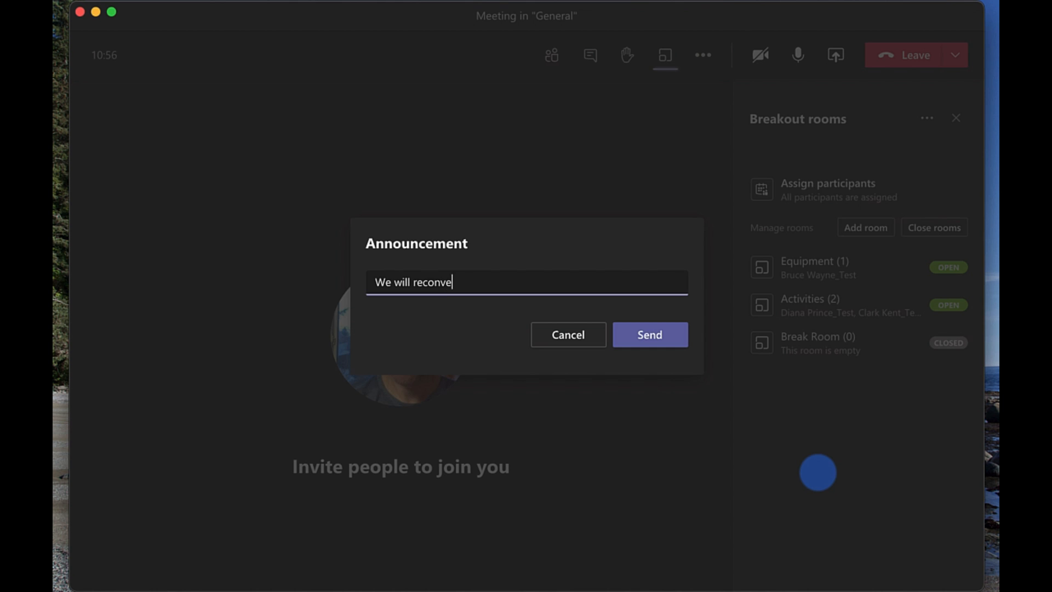
pyautogui.write('ne in 5 minutes')
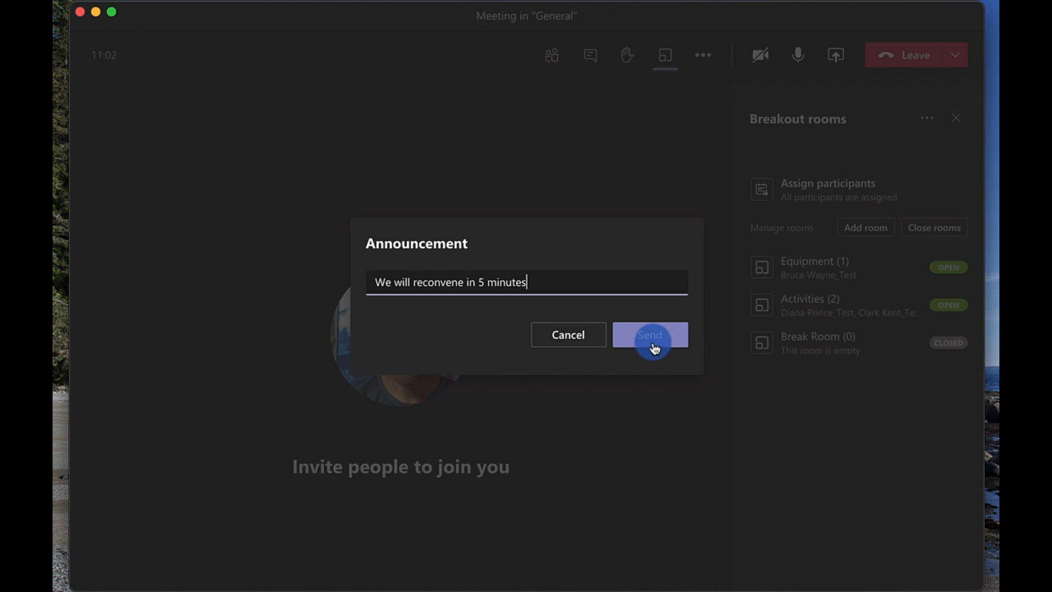
pyautogui.click(648, 335)
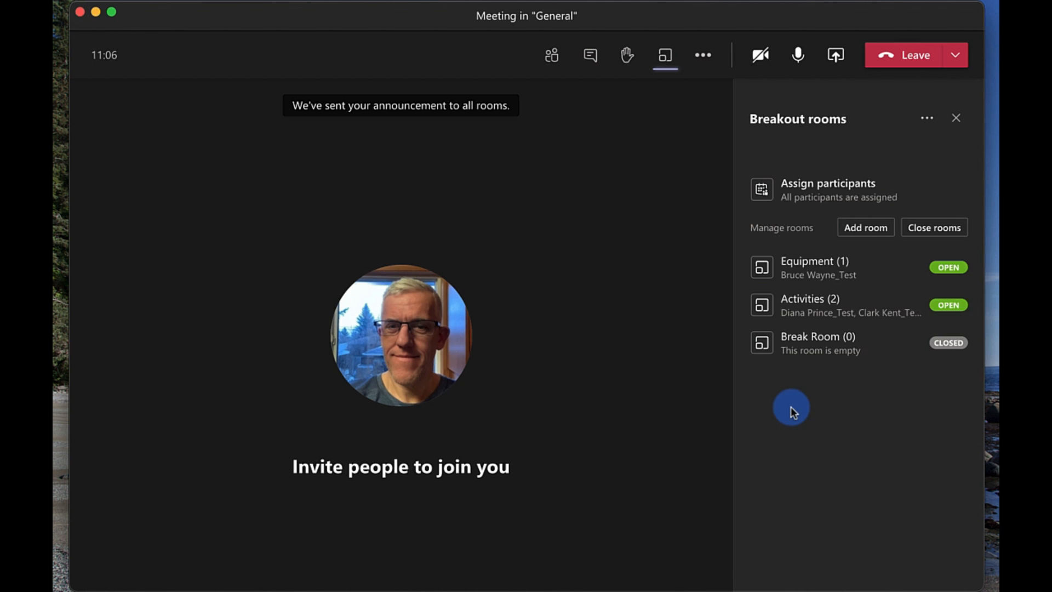
pyautogui.moveTo(825, 444)
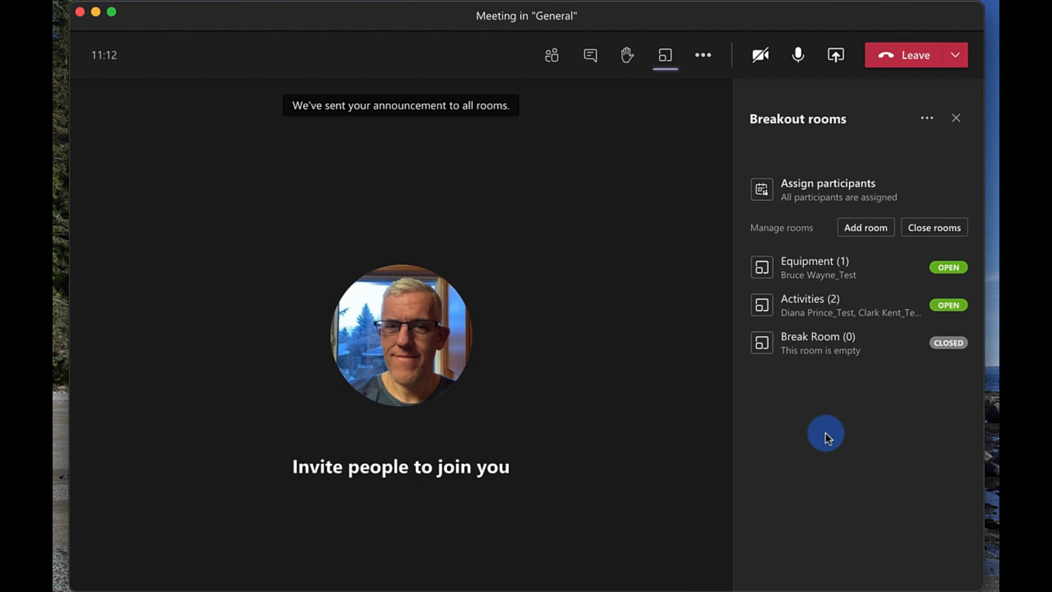
pyautogui.moveTo(828, 196)
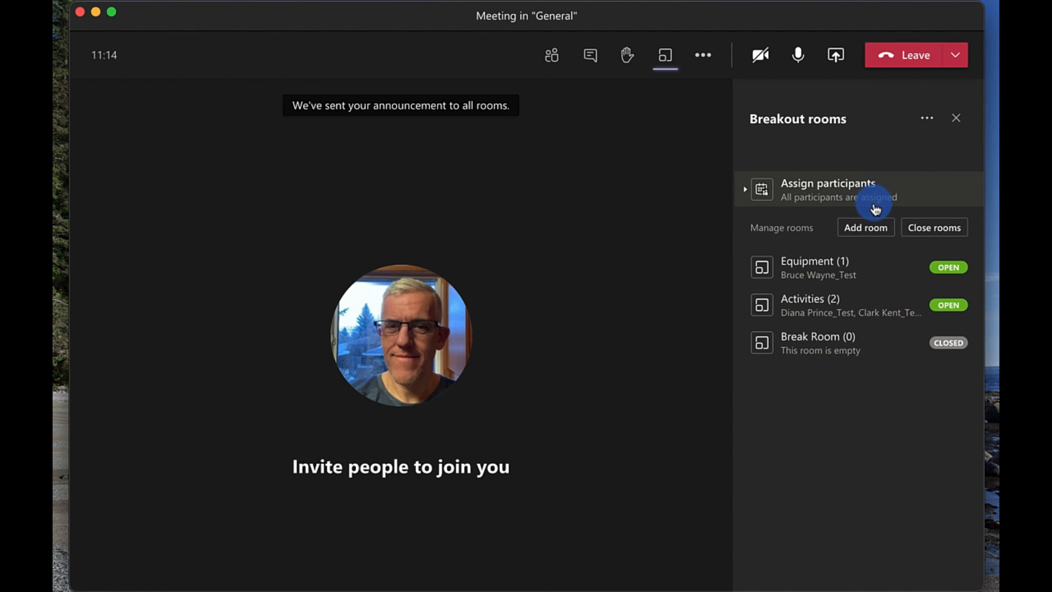
# Join the Equipment room and post 'Are you ready?' in its meeting chat
pyautogui.click(805, 267)
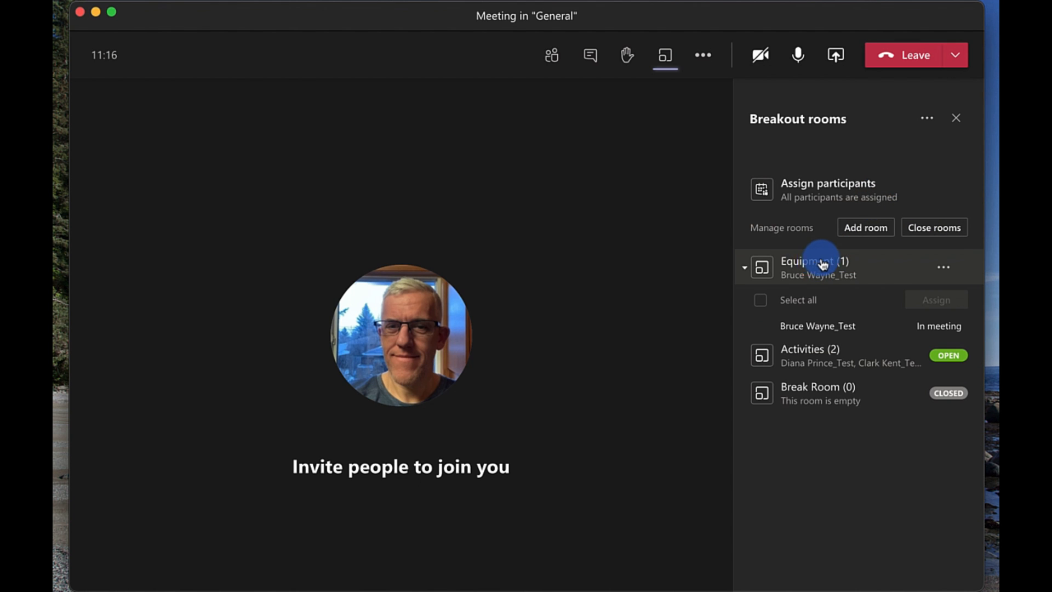
pyautogui.click(926, 117)
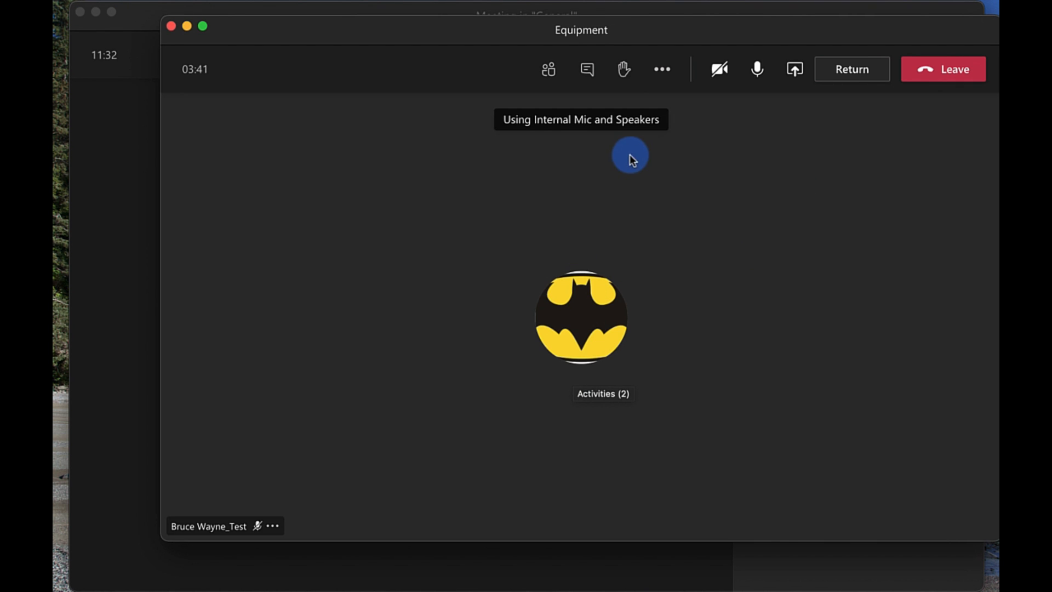
pyautogui.click(585, 69)
pyautogui.write('Are')
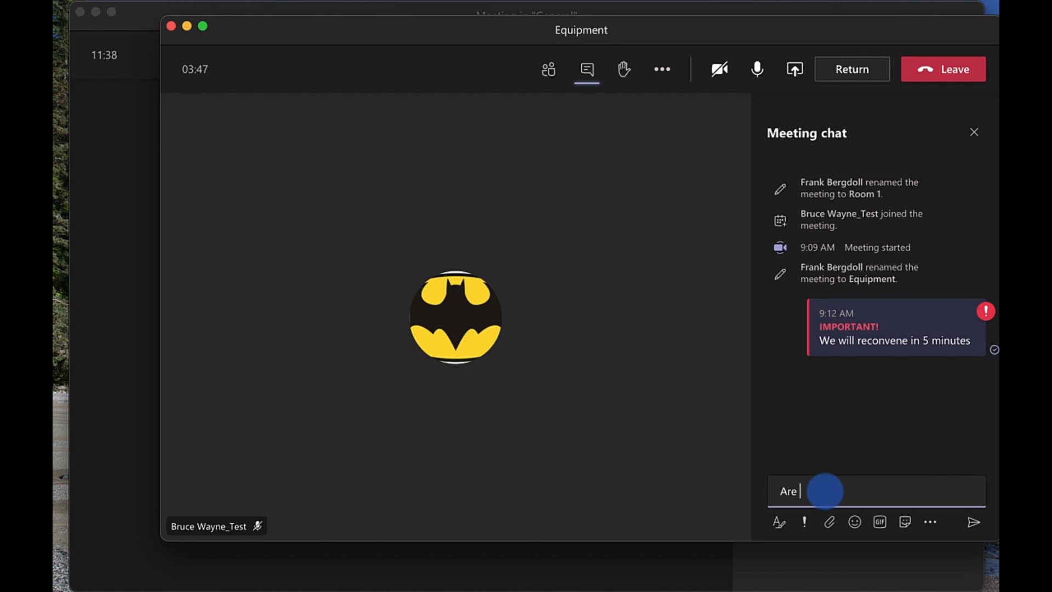
pyautogui.write('you ready?')
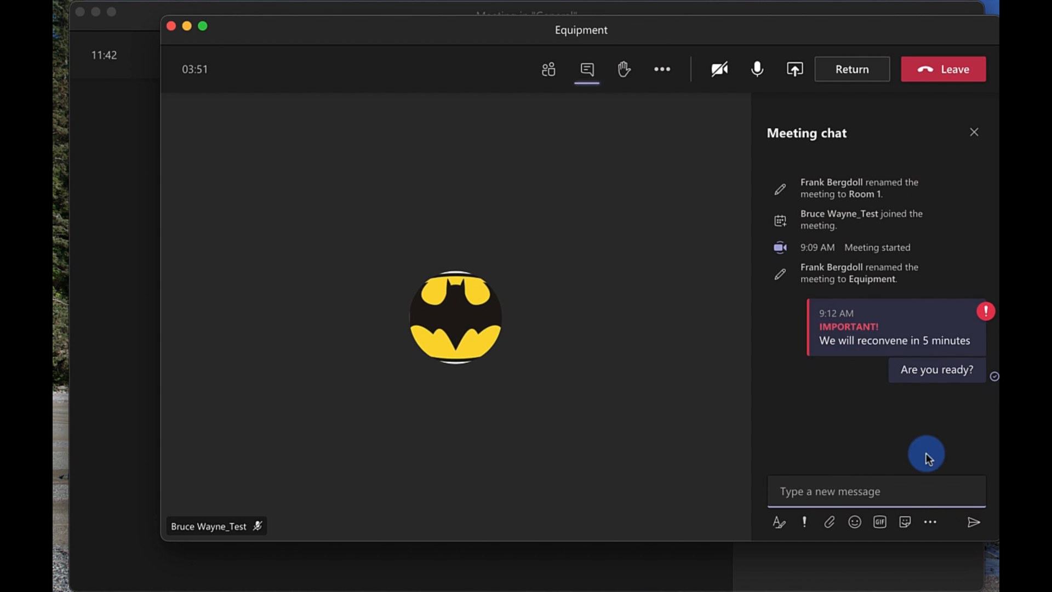
pyautogui.moveTo(839, 440)
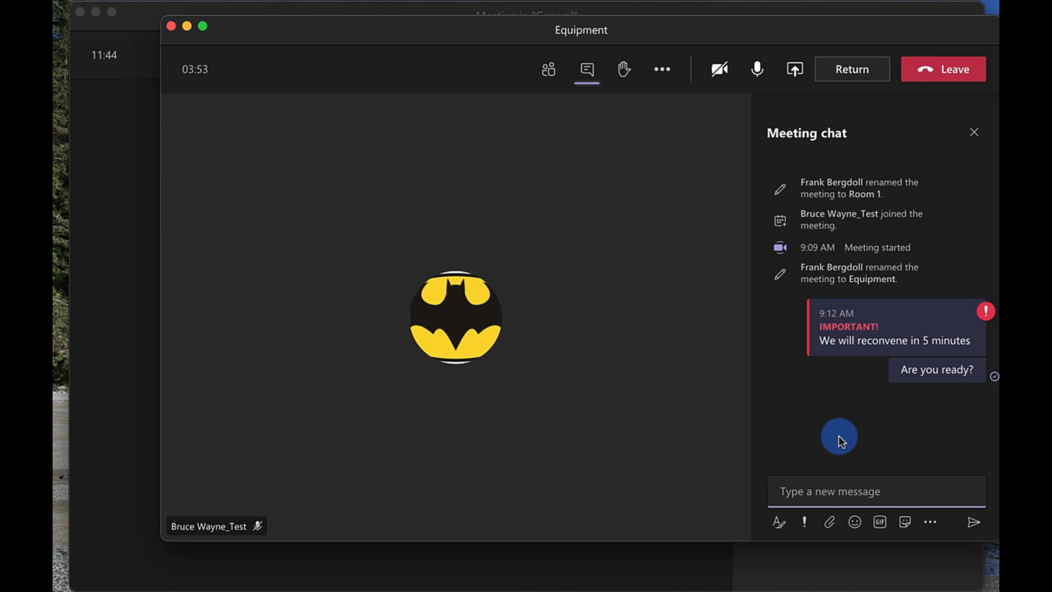
pyautogui.moveTo(852, 69)
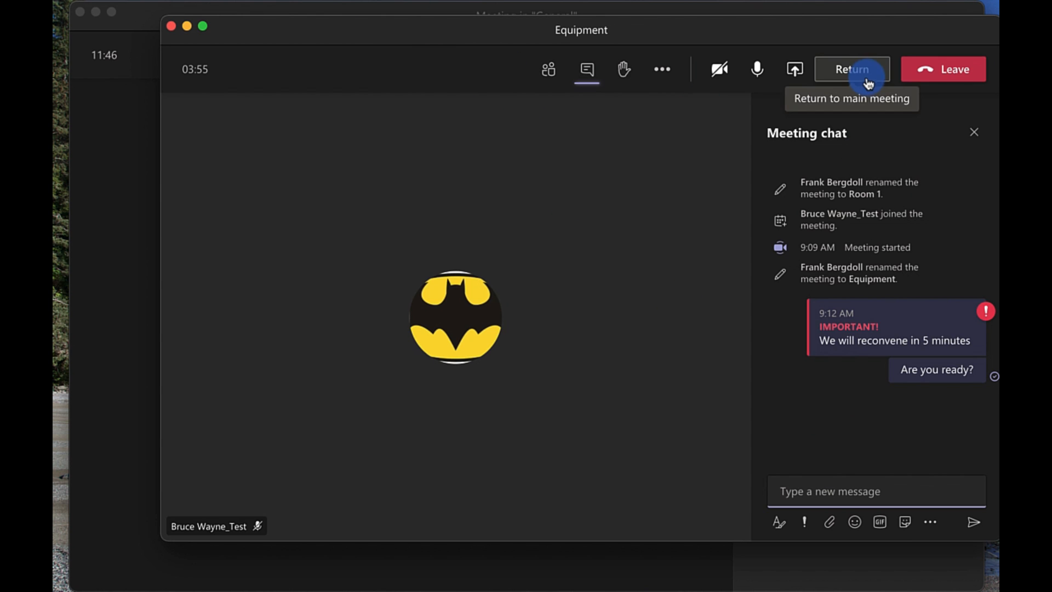
# Return from Equipment to the main General meeting and resume the call
pyautogui.click(850, 69)
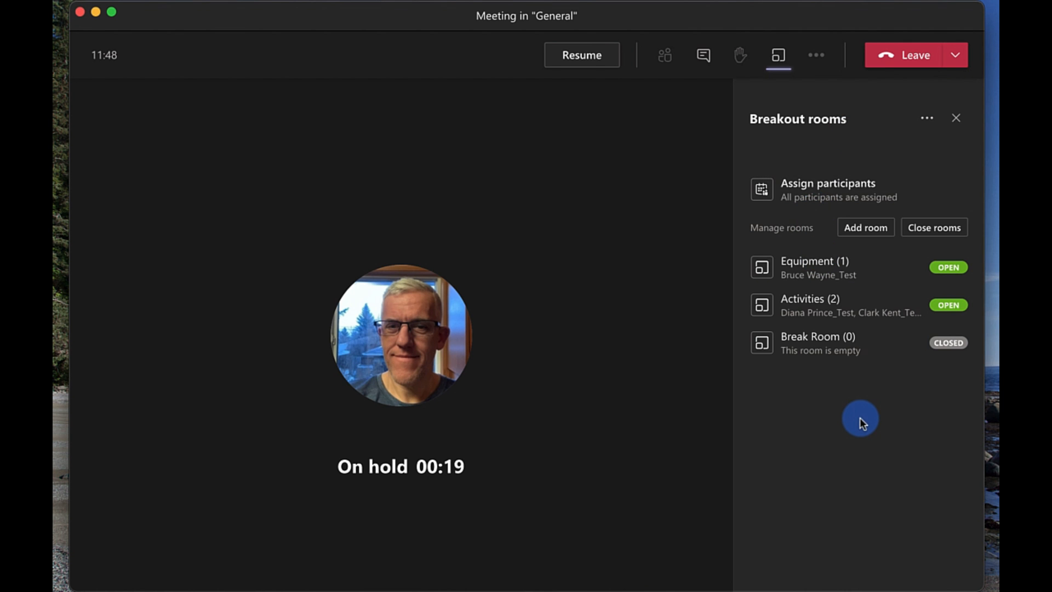
pyautogui.click(580, 55)
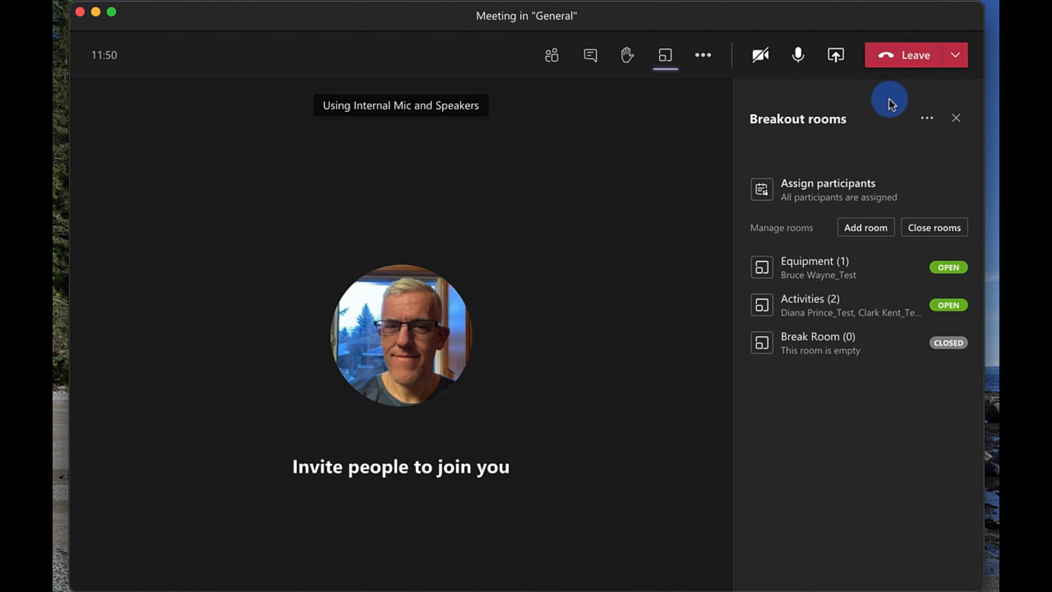